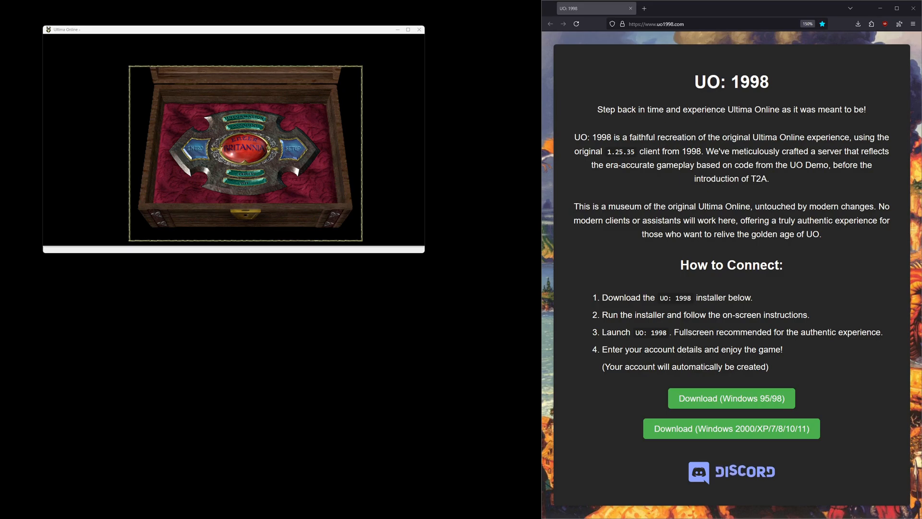
{"action": "mouse_move", "coordinate": [164, 310]}
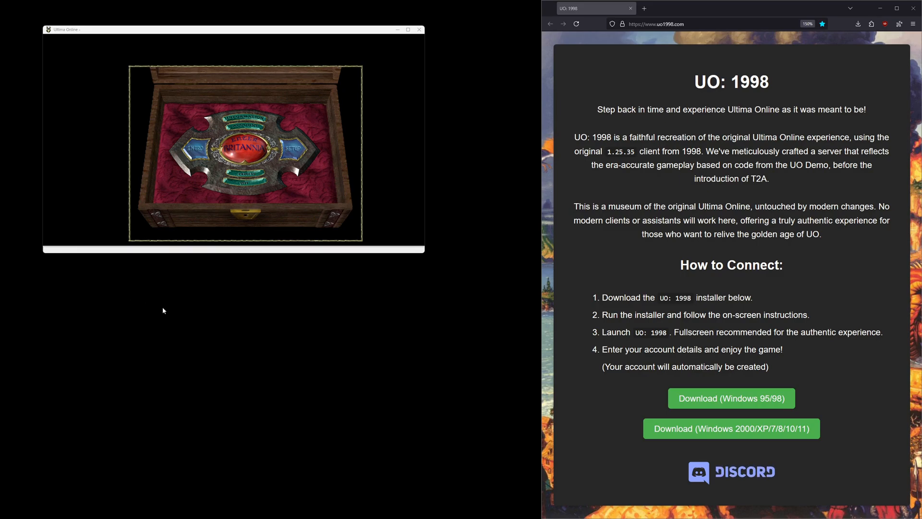
{"action": "mouse_move", "coordinate": [588, 208]}
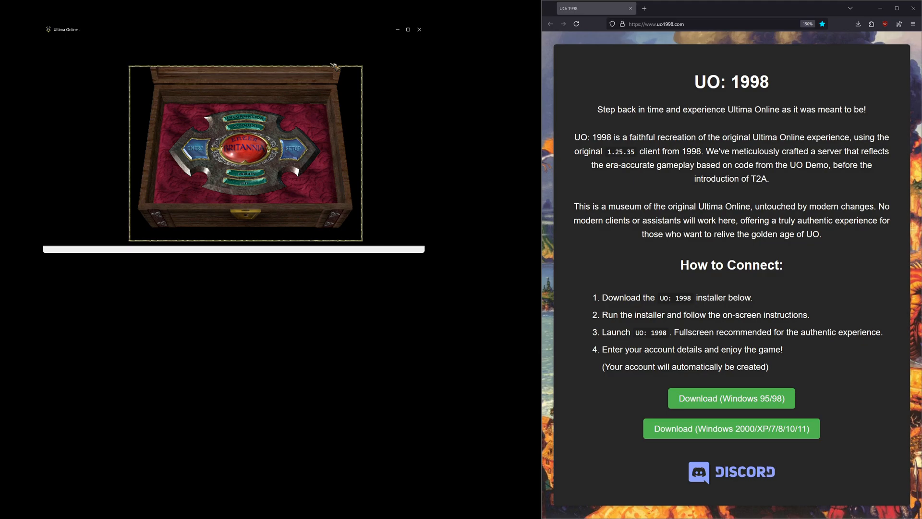
{"action": "mouse_move", "coordinate": [284, 297]}
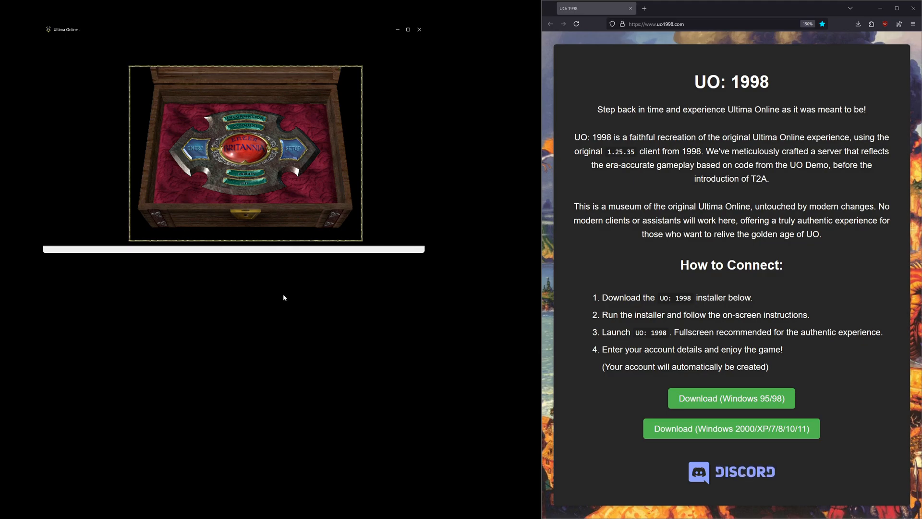
{"action": "mouse_move", "coordinate": [212, 32]}
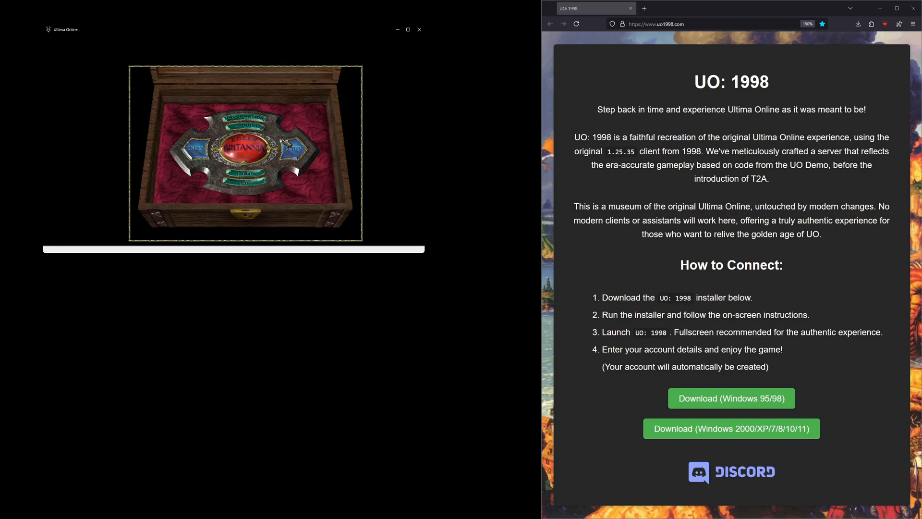
{"action": "mouse_move", "coordinate": [455, 154]}
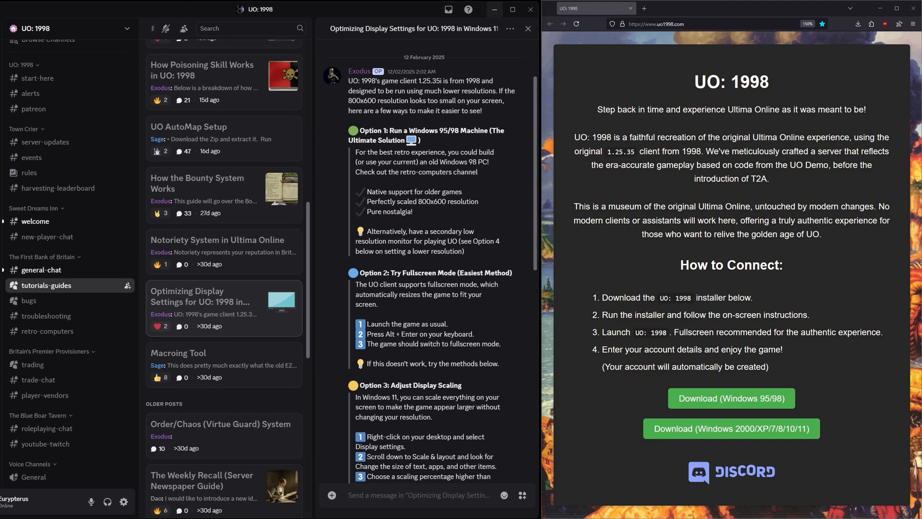
{"action": "mouse_move", "coordinate": [424, 88]}
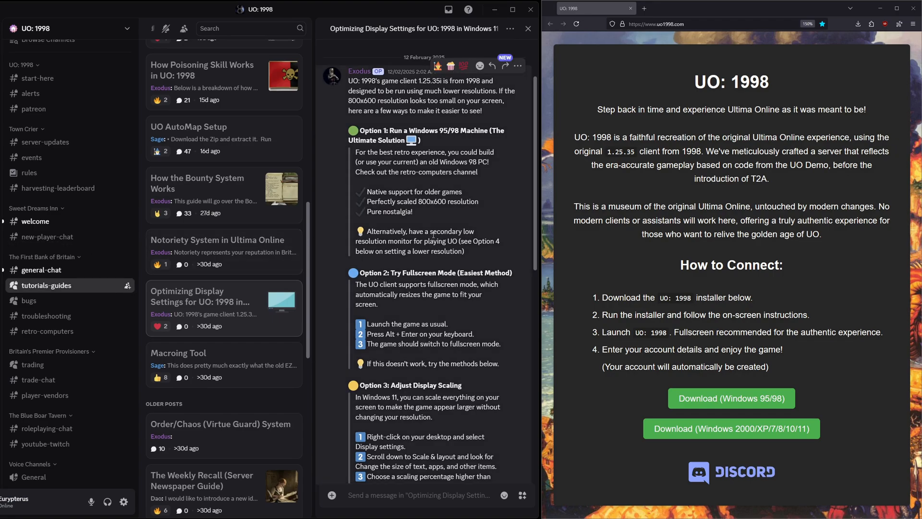
{"action": "mouse_move", "coordinate": [534, 154]}
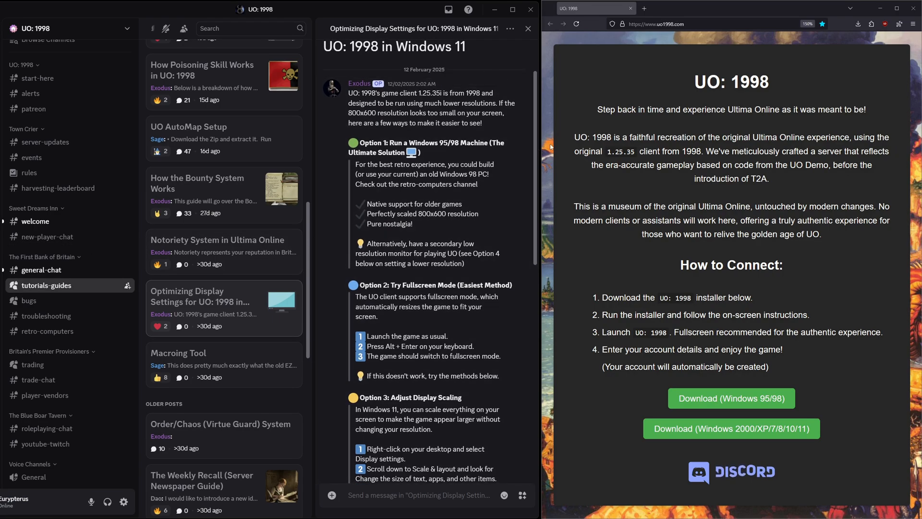
Step: Hide the Discord guide so Ultima Online's login chest screen shows beside the UO: 1998 site
{"action": "scroll", "scroll_direction": "down", "scroll_amount": 3}
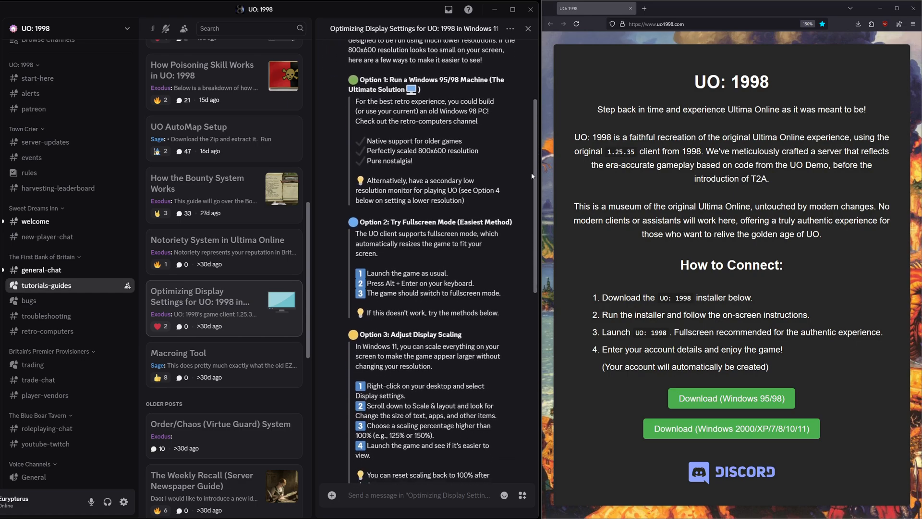
{"action": "scroll", "scroll_direction": "down", "scroll_amount": 3}
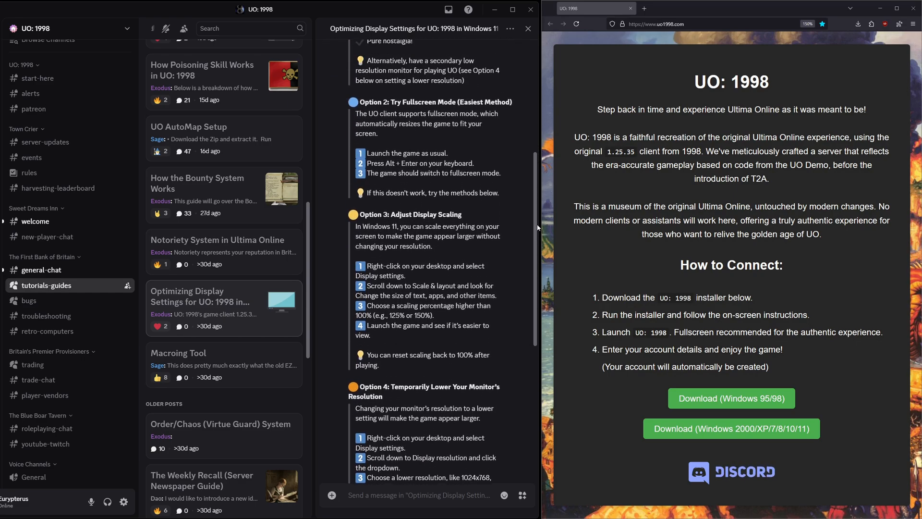
{"action": "scroll", "scroll_direction": "up", "scroll_amount": 3}
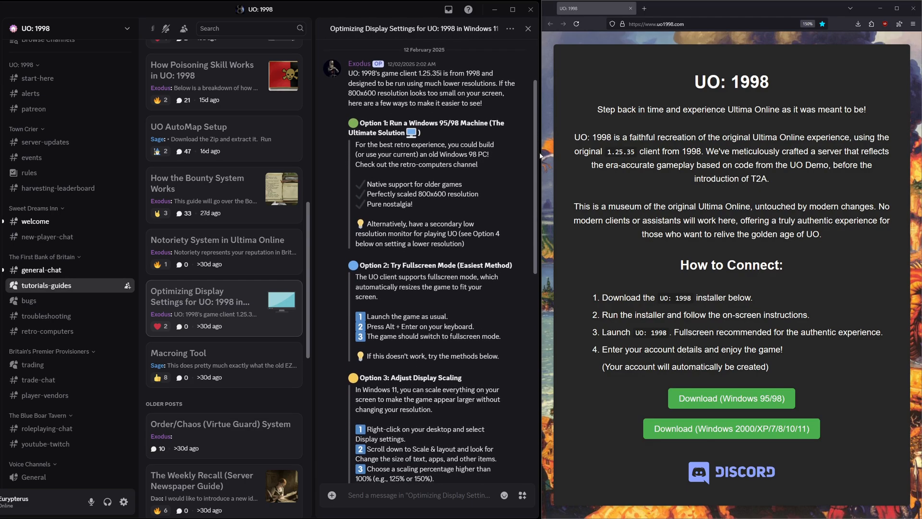
{"action": "mouse_move", "coordinate": [429, 83]}
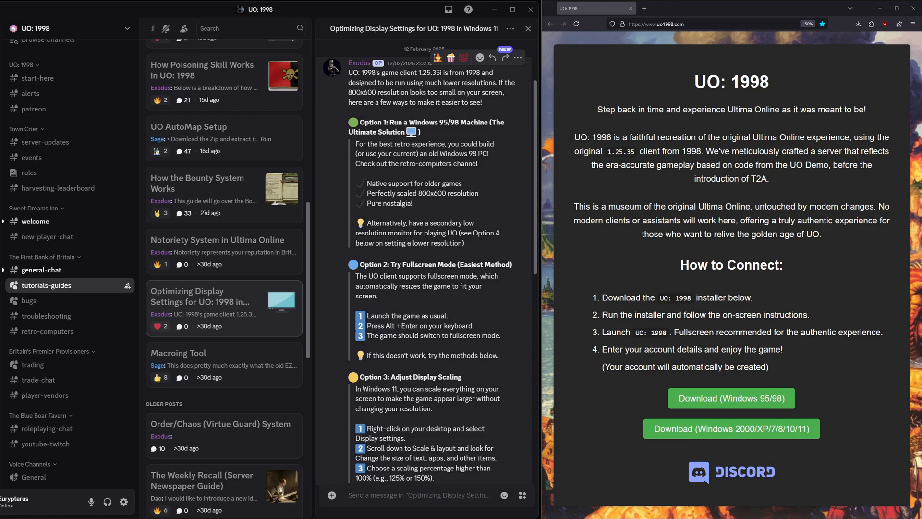
{"action": "mouse_move", "coordinate": [499, 220]}
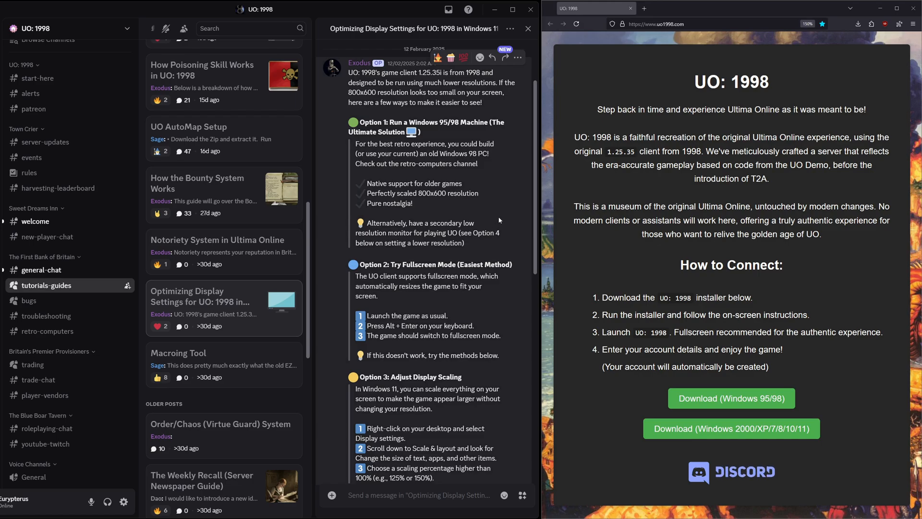
{"action": "mouse_move", "coordinate": [478, 226]}
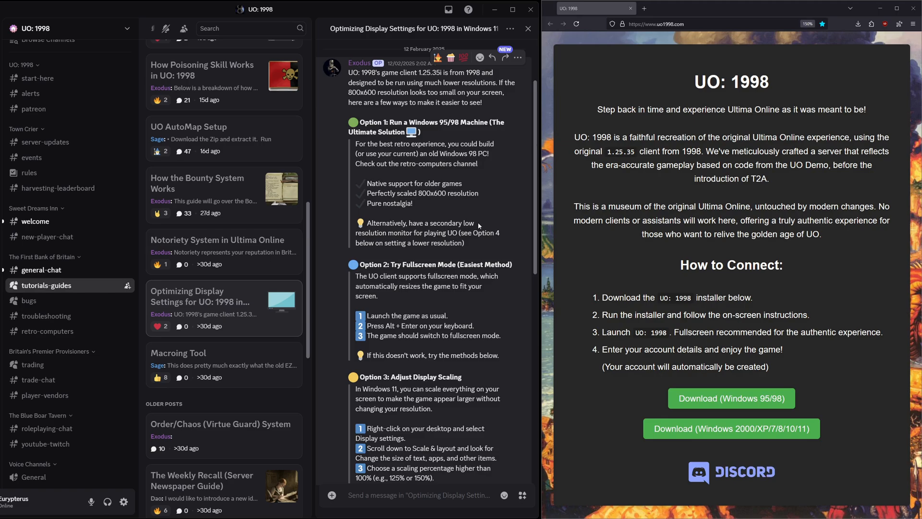
{"action": "mouse_move", "coordinate": [479, 226]}
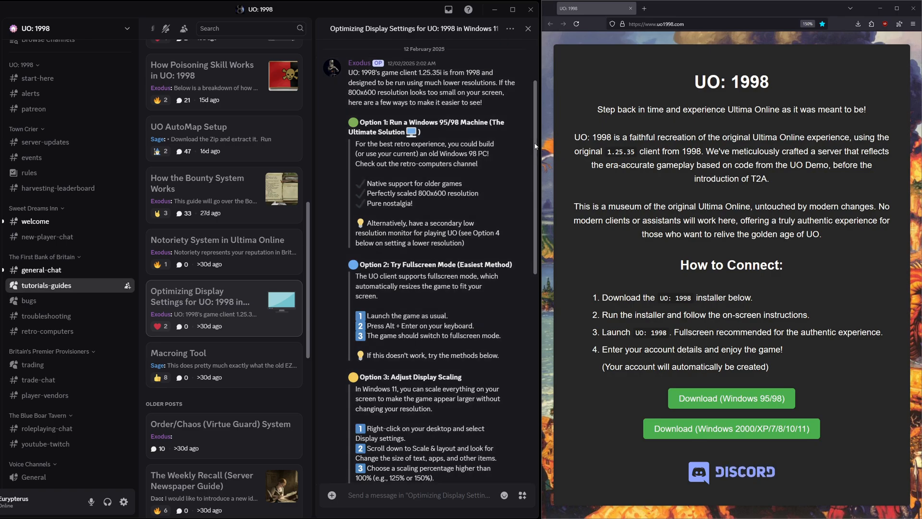
{"action": "scroll", "scroll_direction": "down", "scroll_amount": 3}
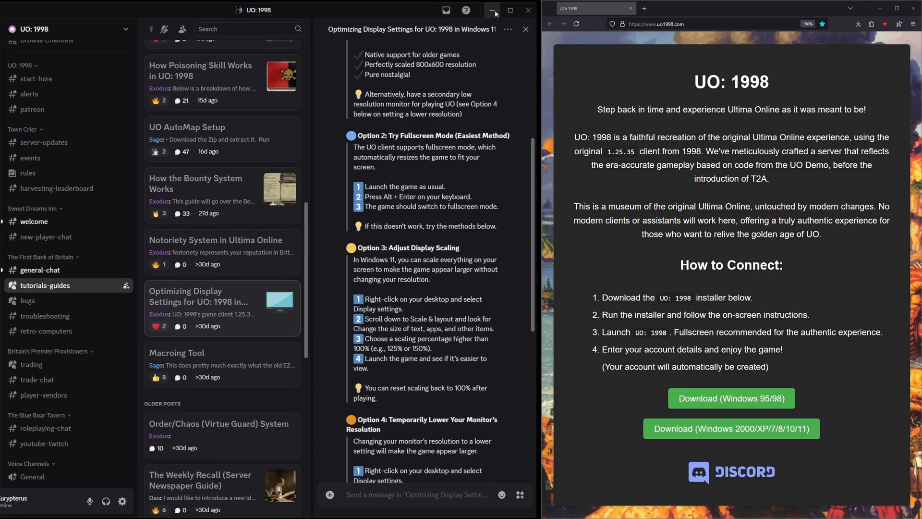
{"action": "left_click", "coordinate": [492, 11]}
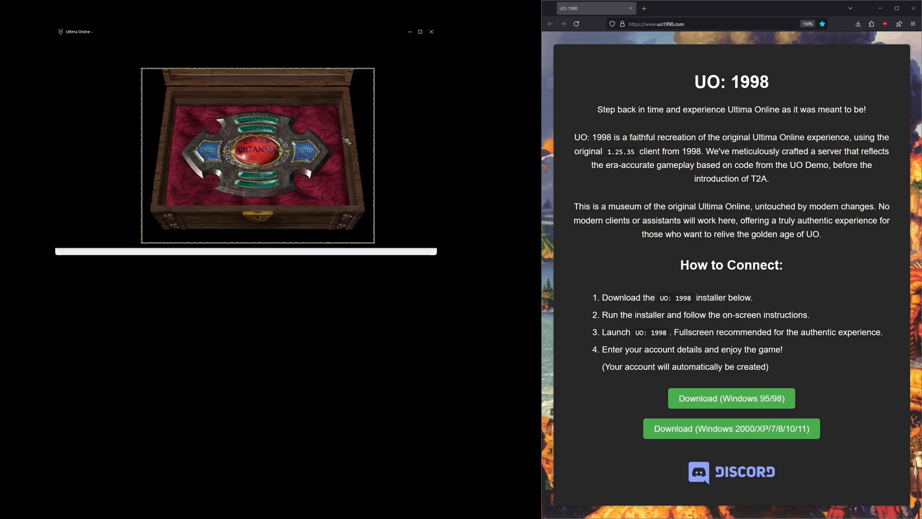
{"action": "mouse_move", "coordinate": [73, 187]}
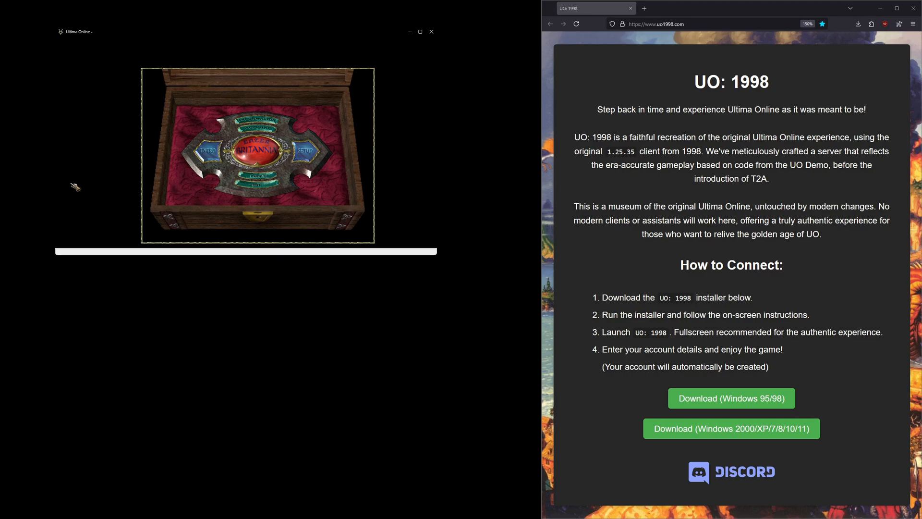
{"action": "mouse_move", "coordinate": [118, 92]}
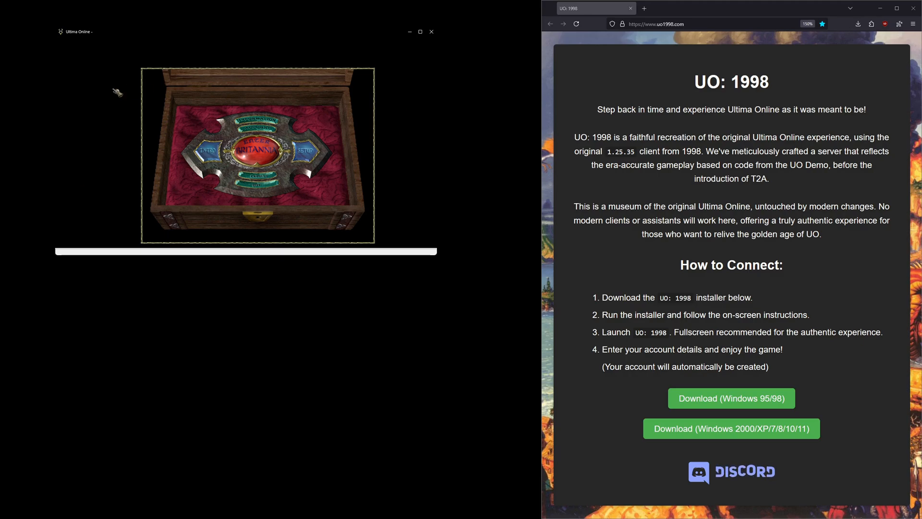
{"action": "mouse_move", "coordinate": [412, 159]}
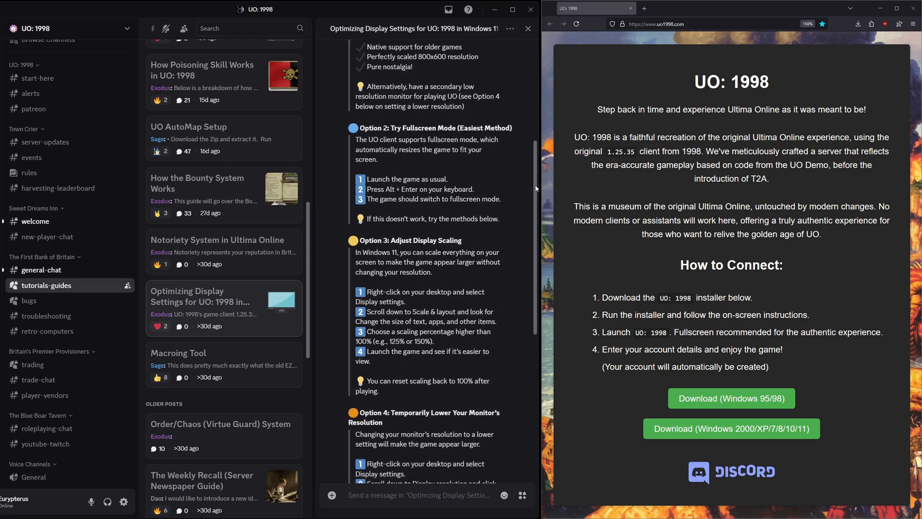
Step: Enter 250 as the Windows custom scaling factor and return to the Display page
{"action": "scroll", "scroll_direction": "down", "scroll_amount": 3}
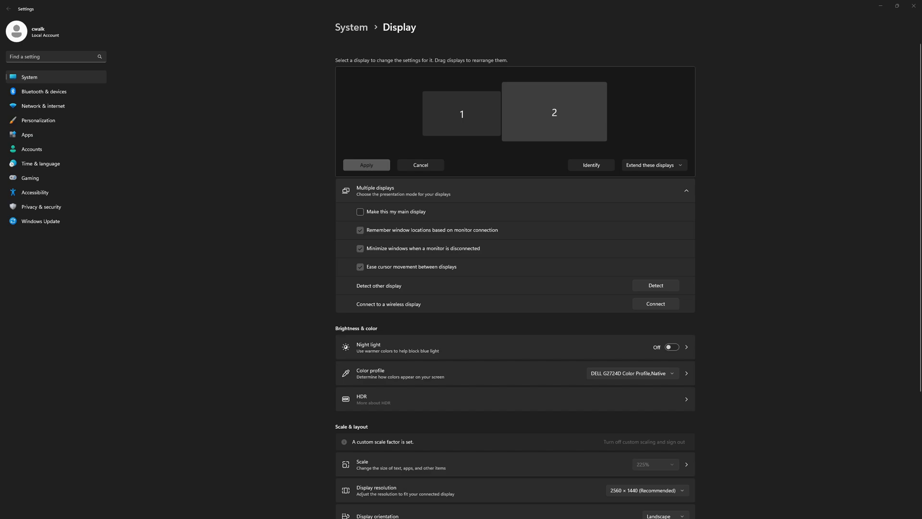
{"action": "scroll", "scroll_direction": "down", "scroll_amount": 3}
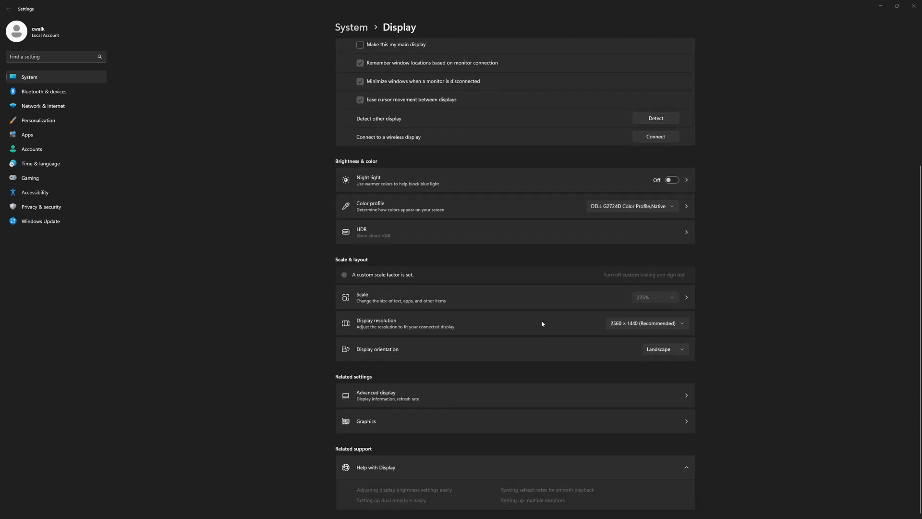
{"action": "mouse_move", "coordinate": [588, 297]}
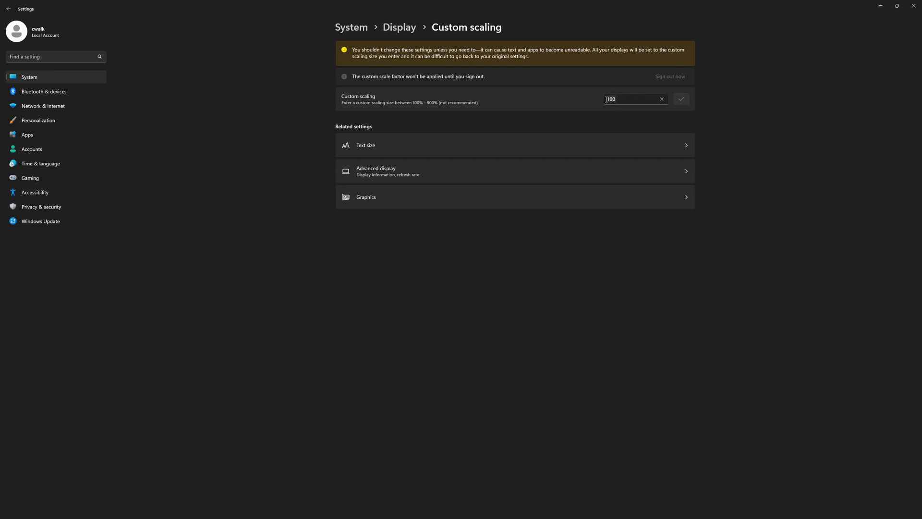
{"action": "type", "text": "25"}
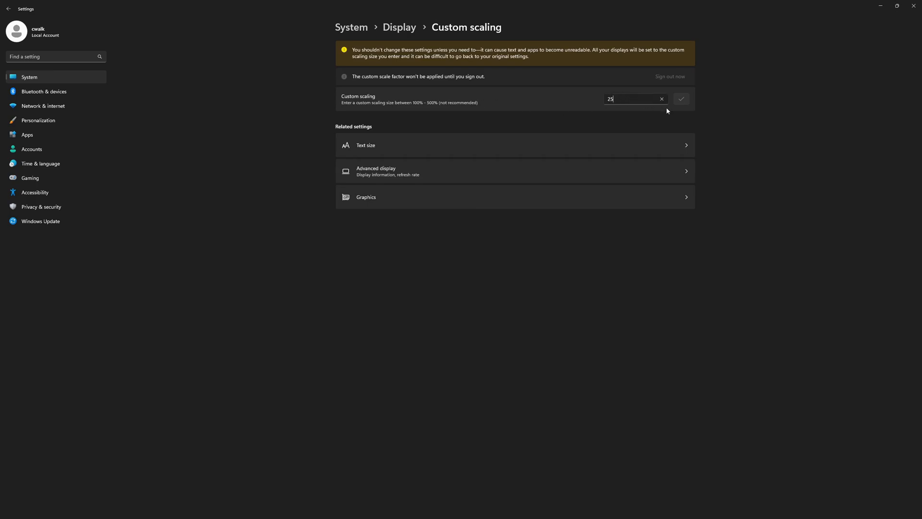
{"action": "type", "text": "0"}
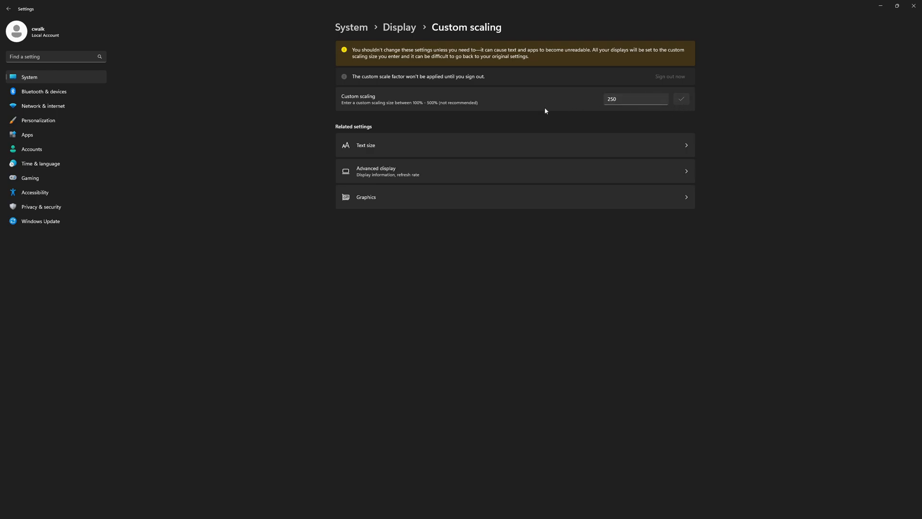
{"action": "mouse_move", "coordinate": [432, 77]}
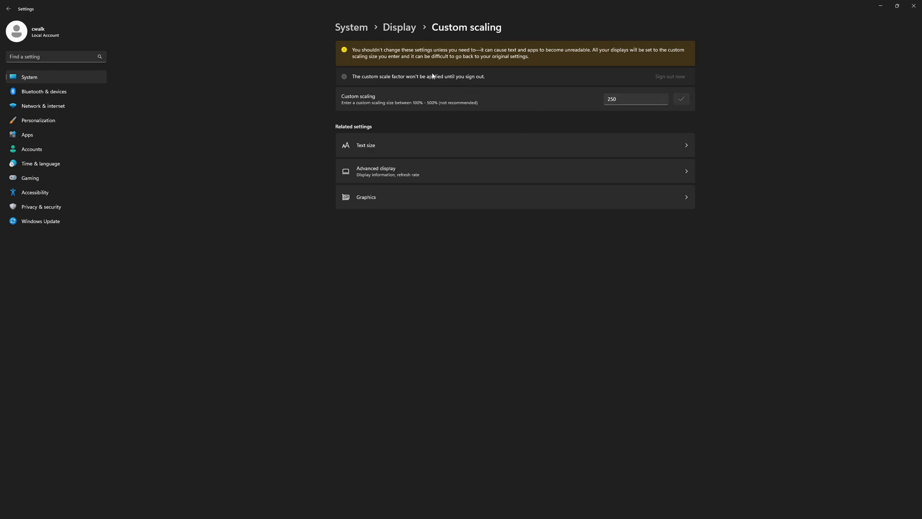
{"action": "type", "text": "100"}
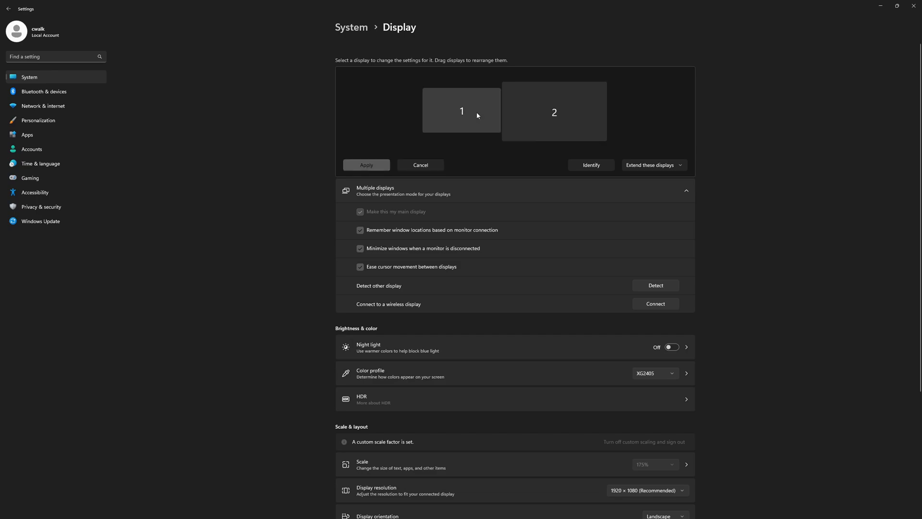
{"action": "mouse_move", "coordinate": [322, 216]}
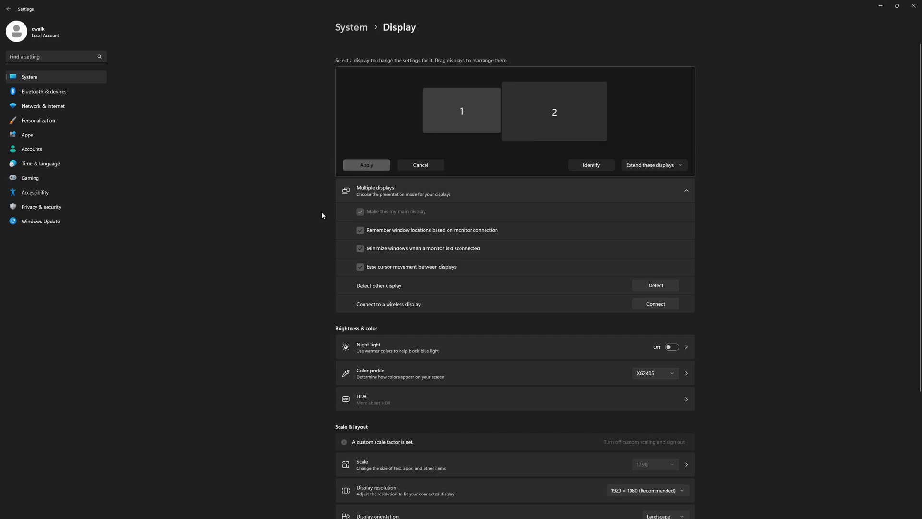
{"action": "scroll", "scroll_direction": "down", "scroll_amount": 3}
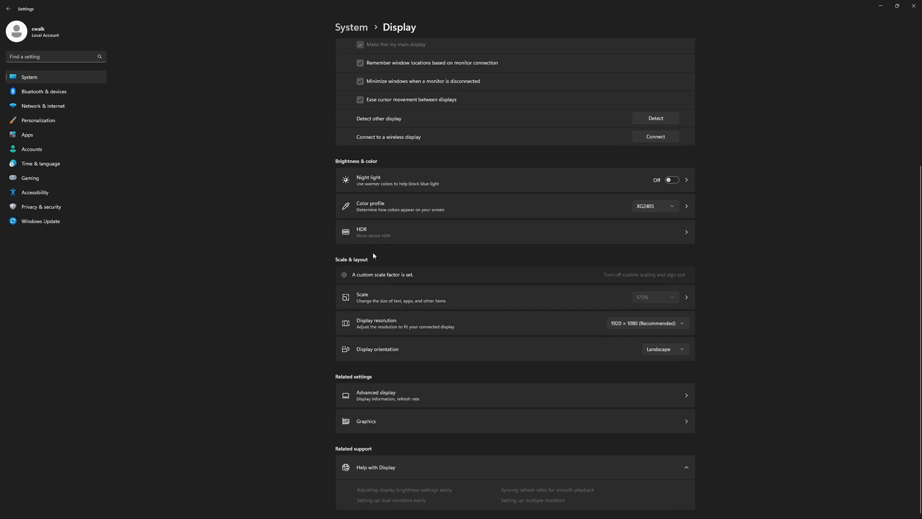
{"action": "mouse_move", "coordinate": [362, 258]}
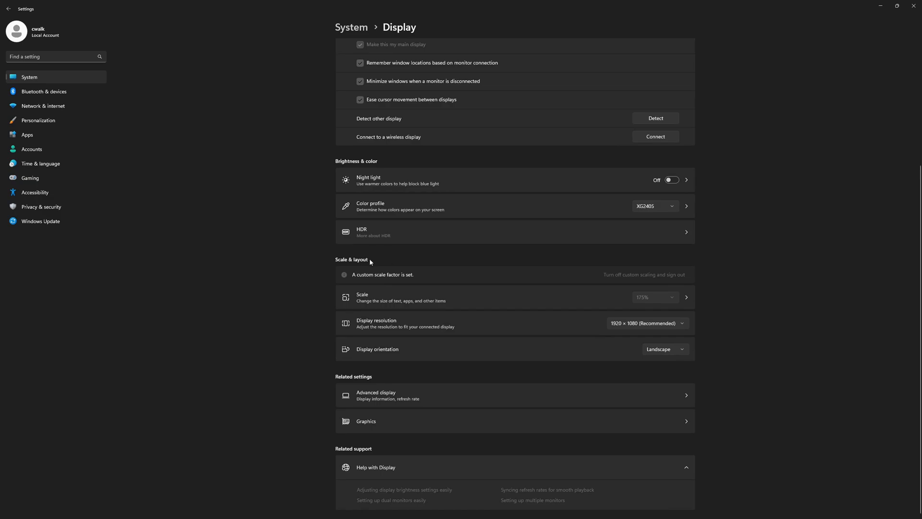
{"action": "mouse_move", "coordinate": [582, 249]}
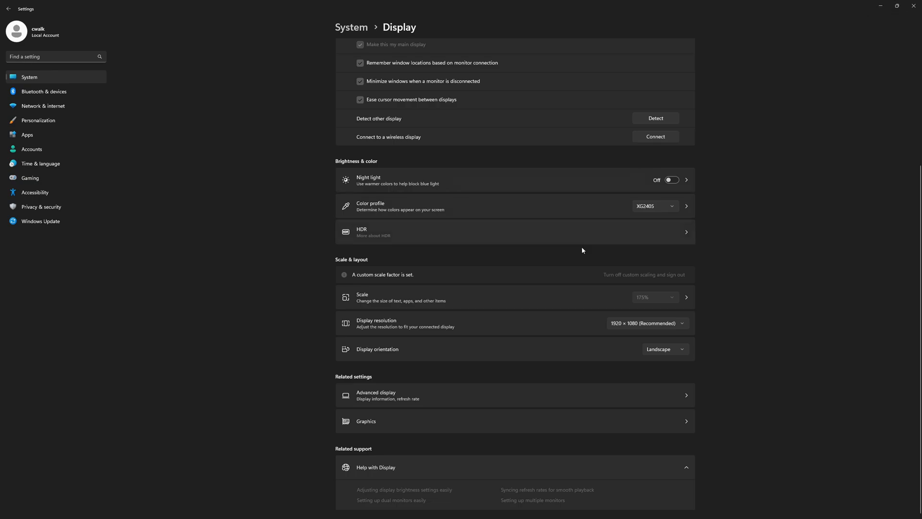
{"action": "mouse_move", "coordinate": [784, 92]}
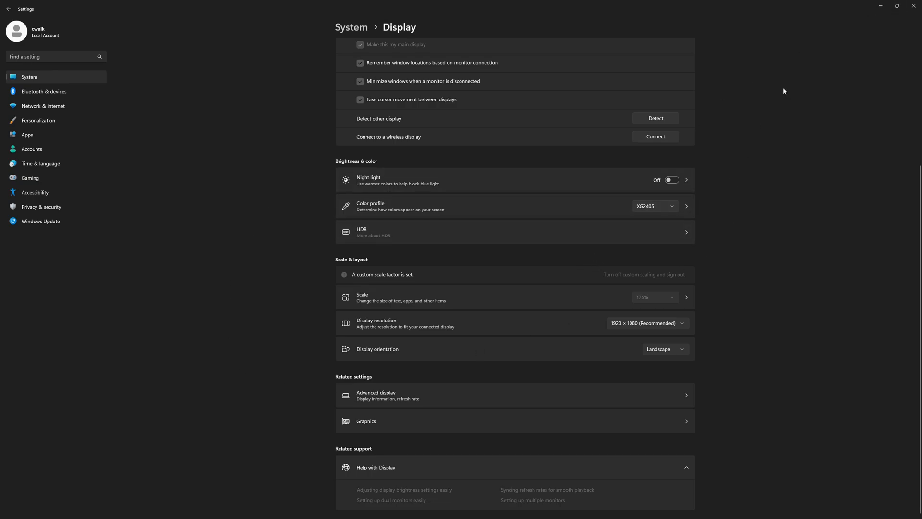
{"action": "mouse_move", "coordinate": [720, 150]}
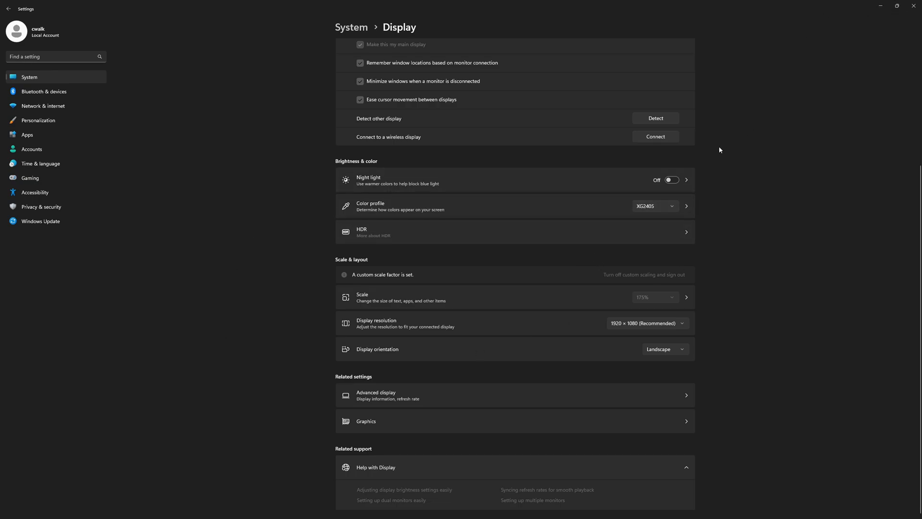
{"action": "mouse_move", "coordinate": [867, 22]}
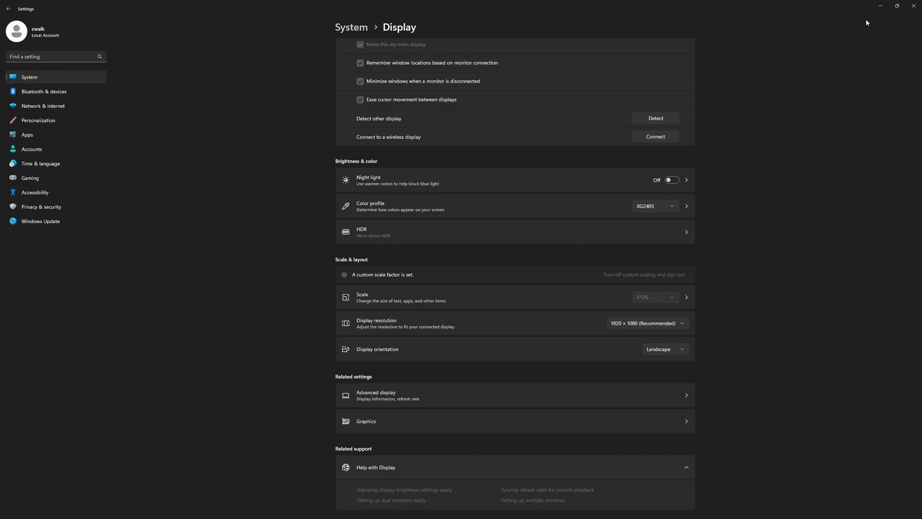
{"action": "mouse_move", "coordinate": [881, 6]}
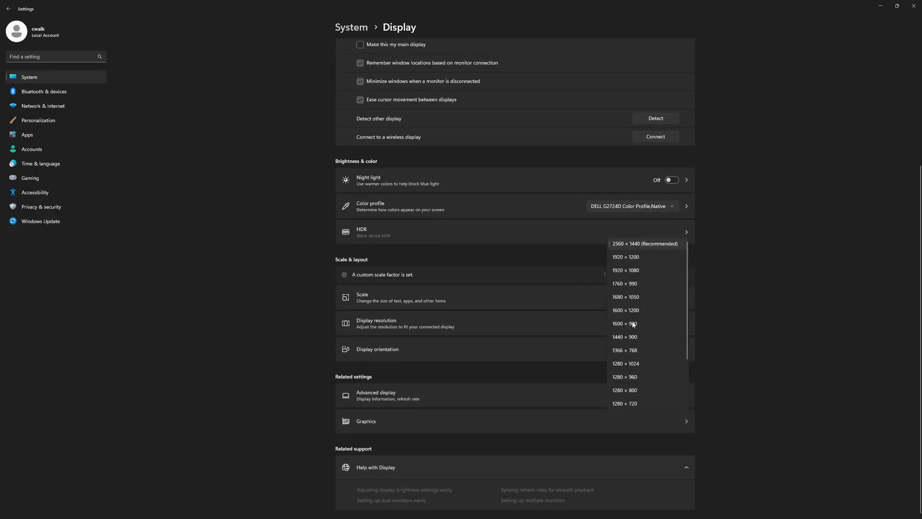
Step: Browse the Dell G2724D's resolution list from 2560×1440 down toward 1280×720
{"action": "scroll", "scroll_direction": "down", "scroll_amount": 3}
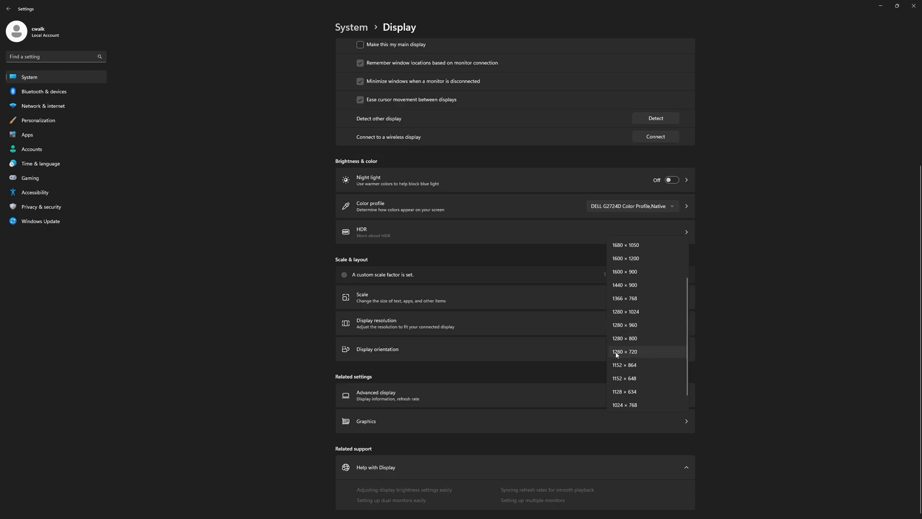
{"action": "mouse_move", "coordinate": [637, 355]}
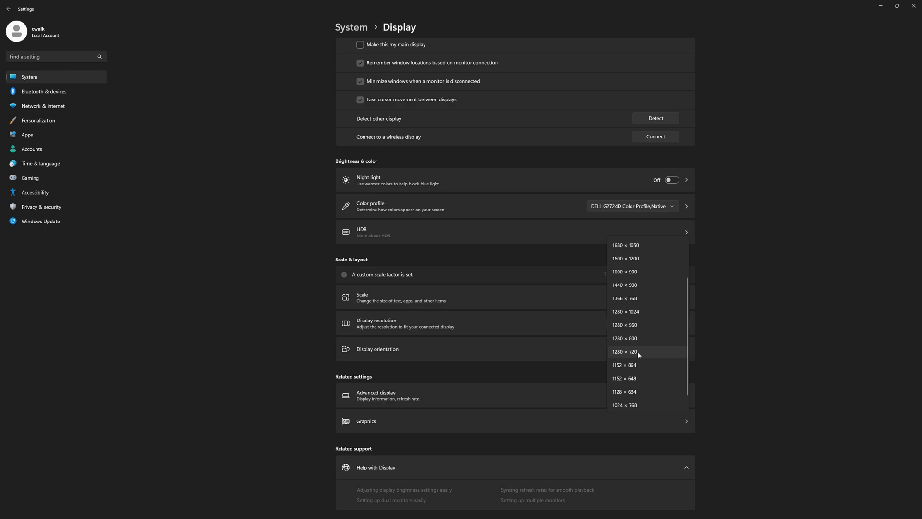
{"action": "mouse_move", "coordinate": [630, 357]}
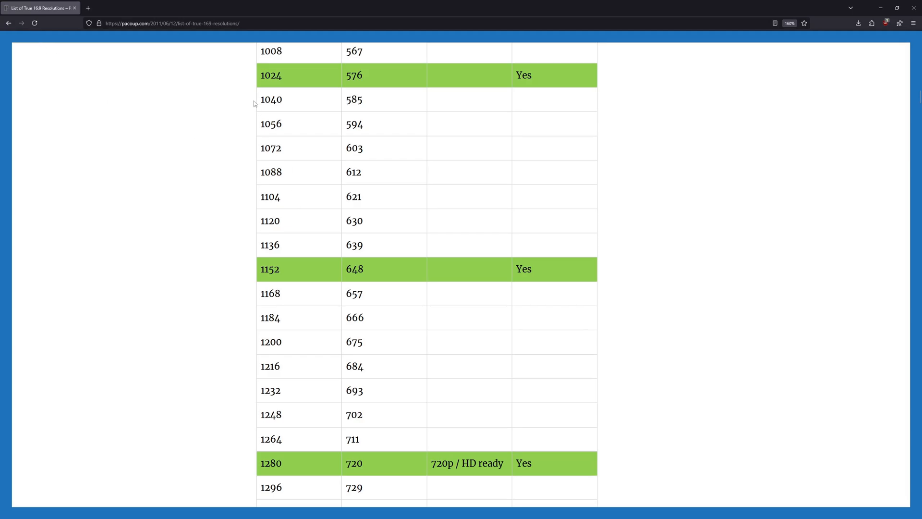
{"action": "mouse_move", "coordinate": [377, 236]}
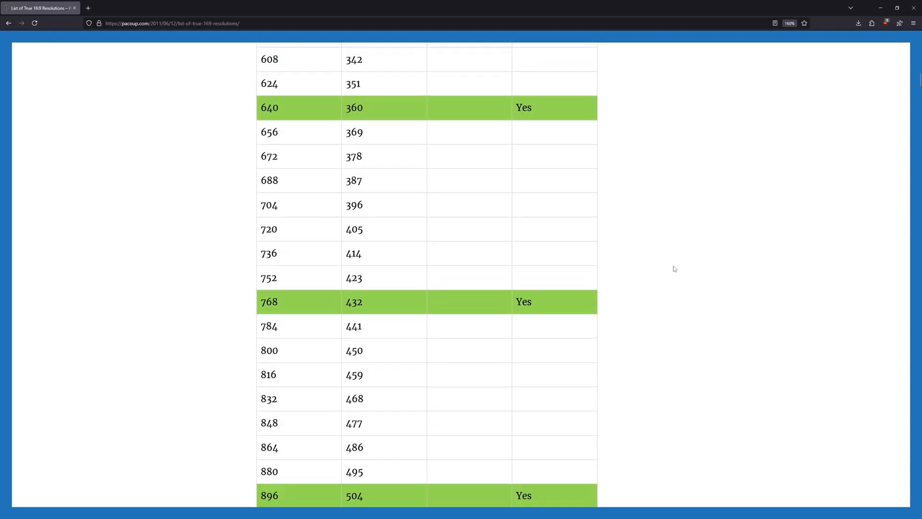
Step: Scroll the pacoup.com true 16:9 table to the rows near 1152×648 and 1280×720
{"action": "scroll", "scroll_direction": "up", "scroll_amount": 3}
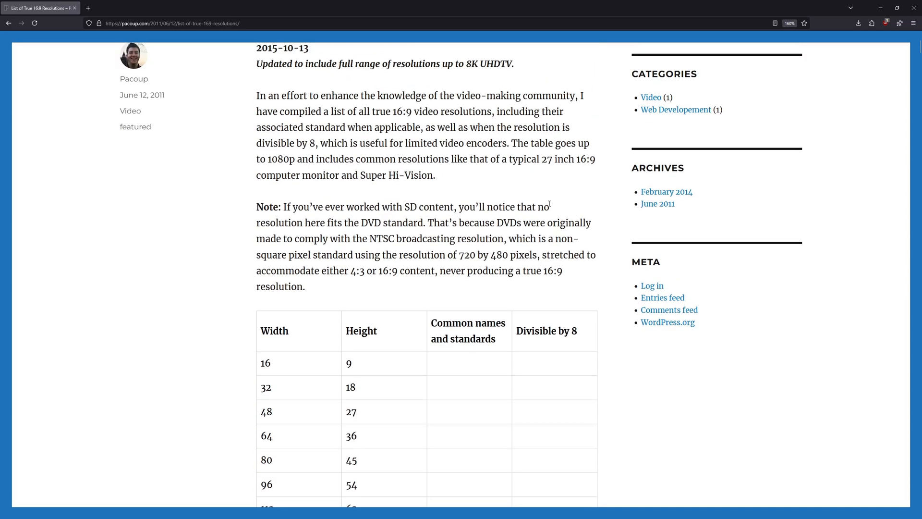
{"action": "scroll", "scroll_direction": "down", "scroll_amount": 3}
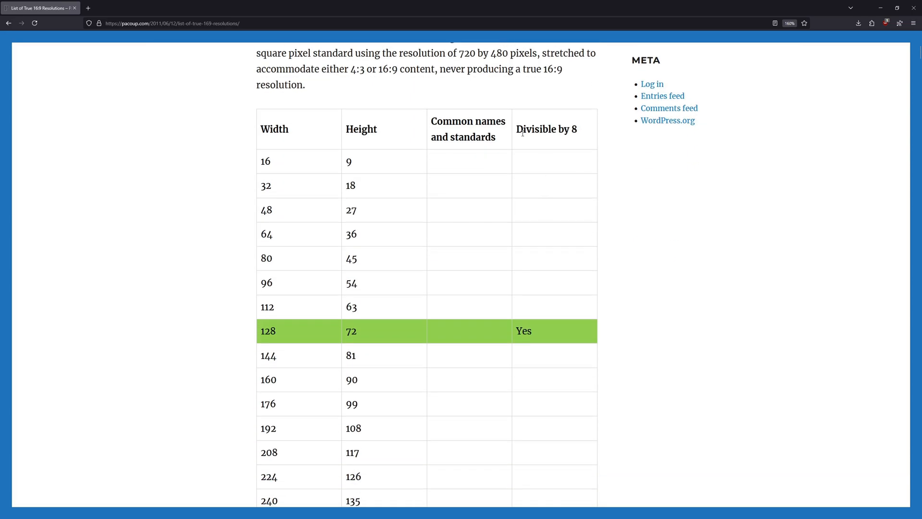
{"action": "scroll", "scroll_direction": "down", "scroll_amount": 3}
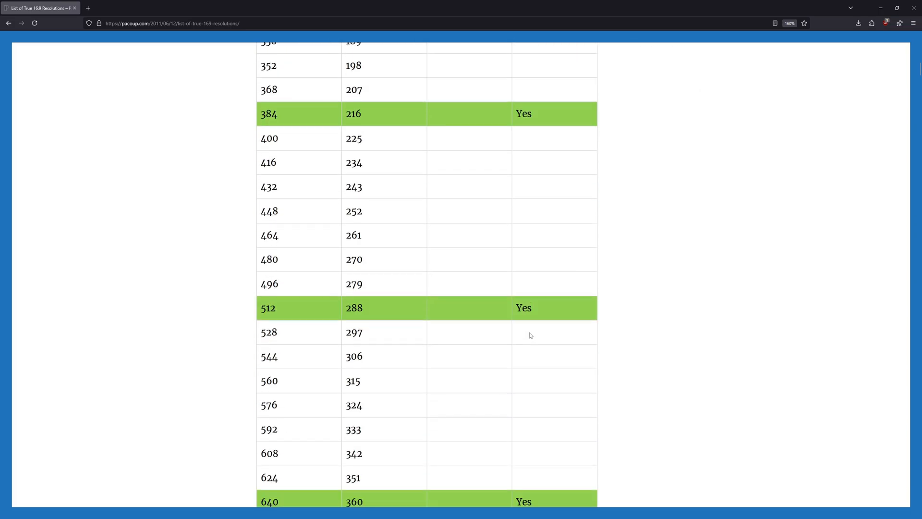
{"action": "scroll", "scroll_direction": "down", "scroll_amount": 3}
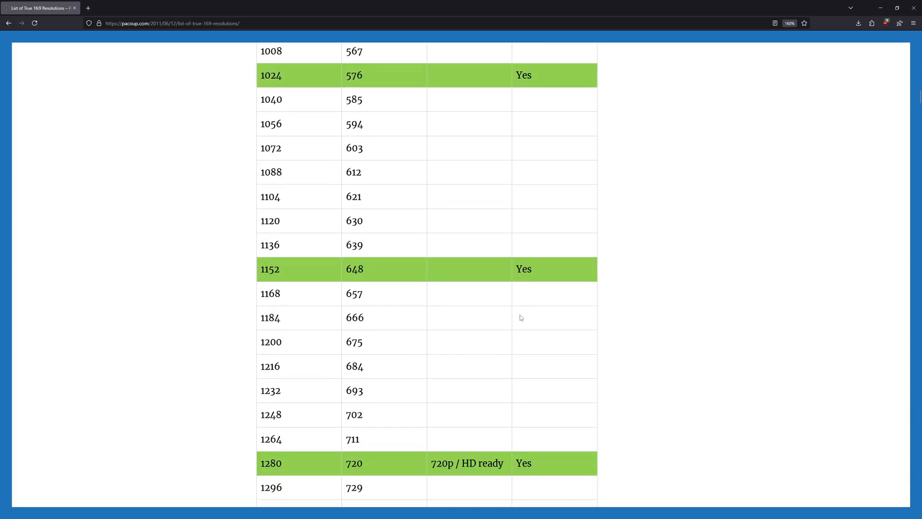
{"action": "scroll", "scroll_direction": "down", "scroll_amount": 3}
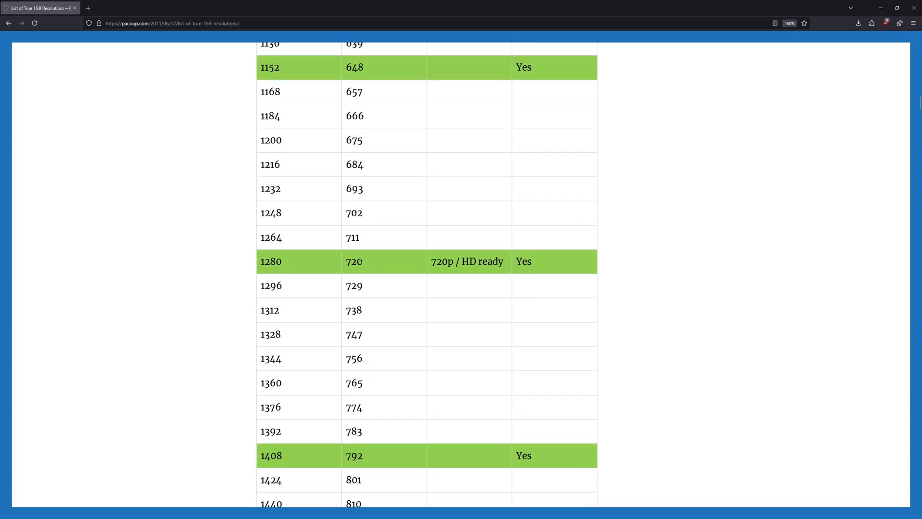
{"action": "scroll", "scroll_direction": "up", "scroll_amount": 3}
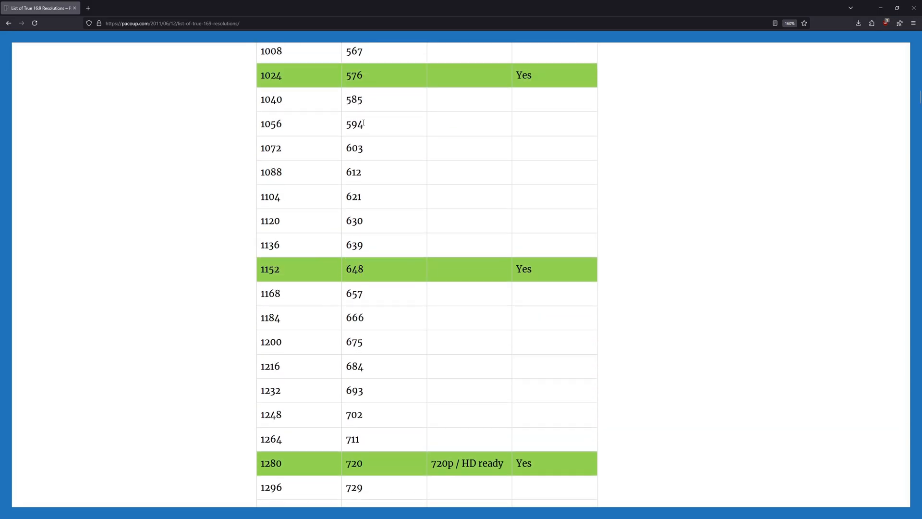
{"action": "mouse_move", "coordinate": [319, 416]}
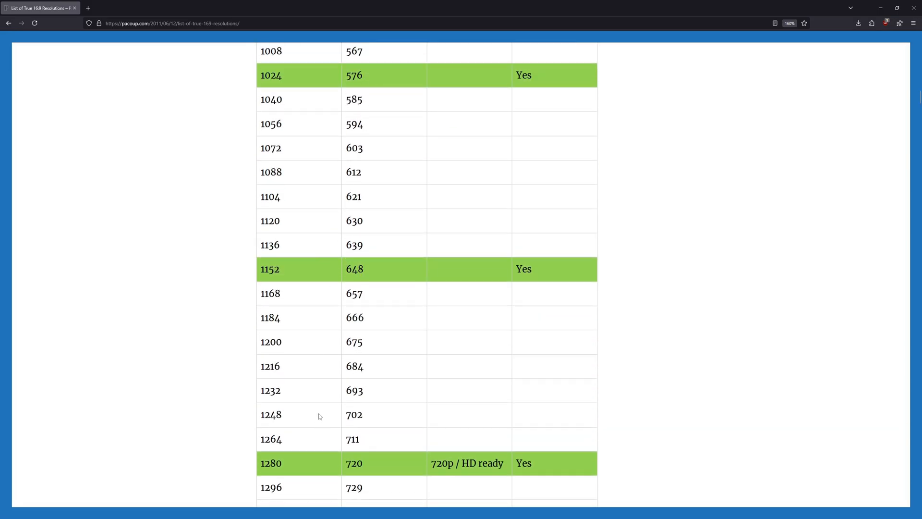
{"action": "mouse_move", "coordinate": [275, 142]}
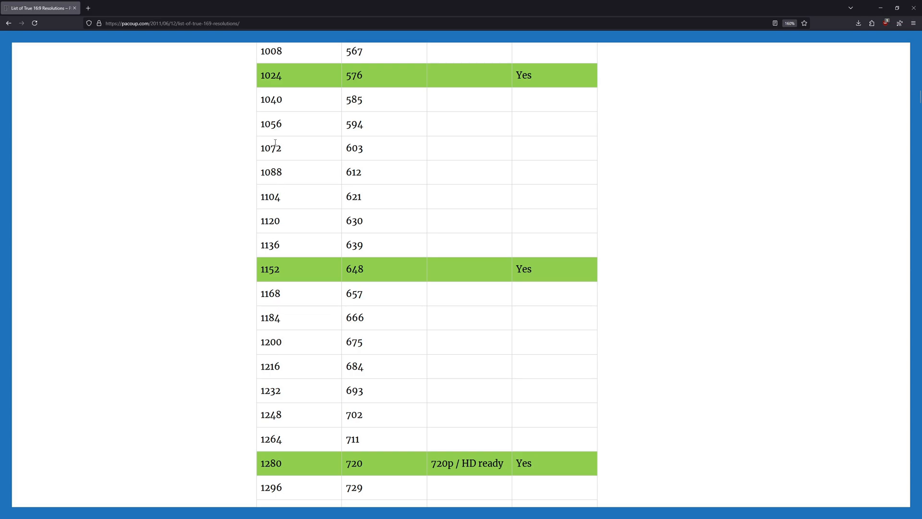
{"action": "mouse_move", "coordinate": [257, 408]}
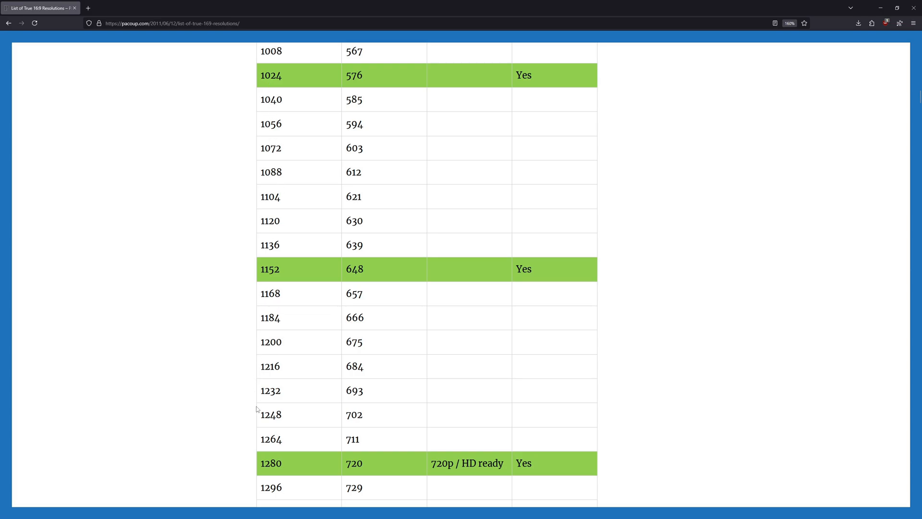
{"action": "mouse_move", "coordinate": [294, 275]}
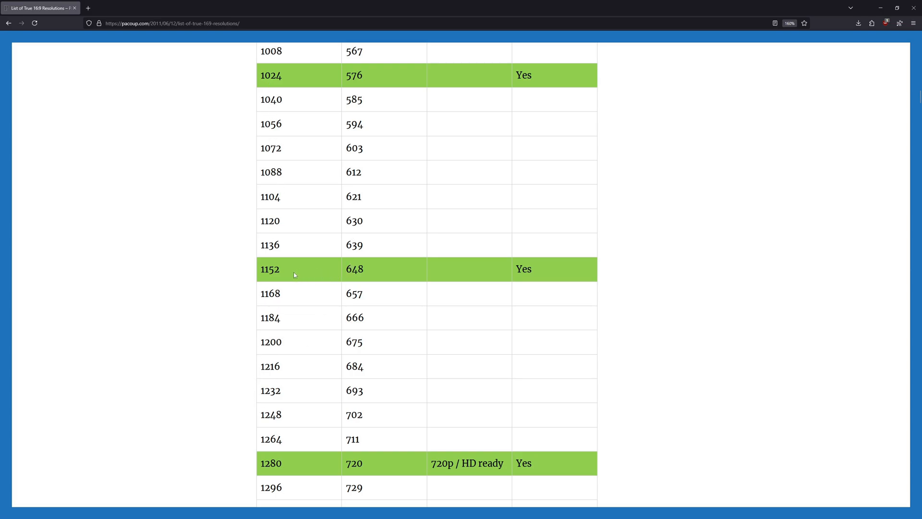
{"action": "mouse_move", "coordinate": [294, 275]}
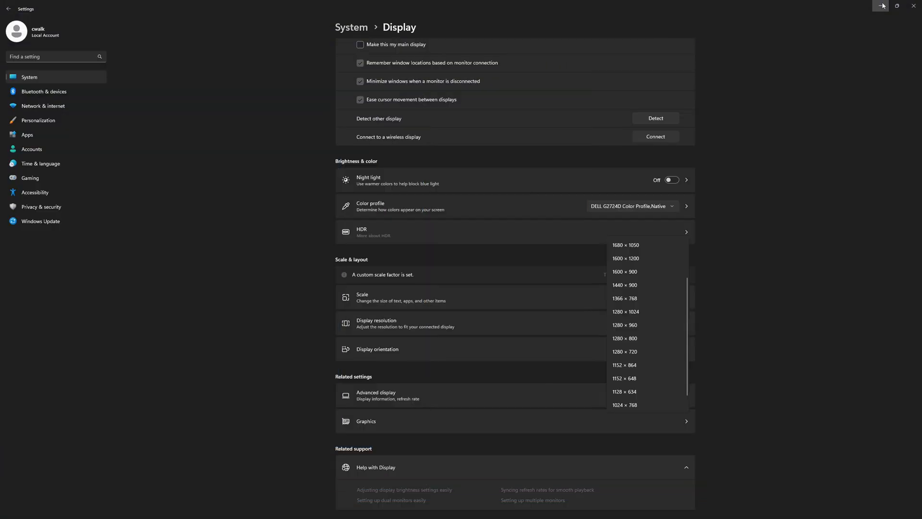
{"action": "mouse_move", "coordinate": [649, 380]}
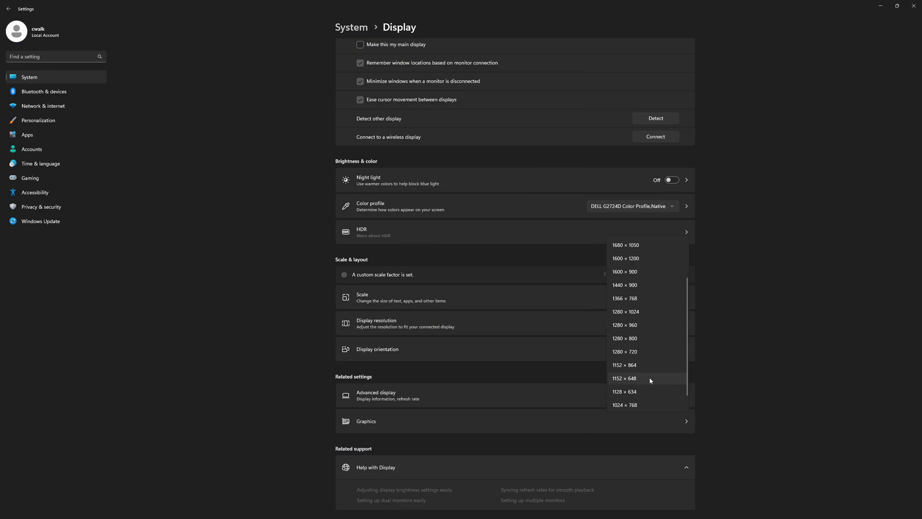
{"action": "mouse_move", "coordinate": [645, 365]}
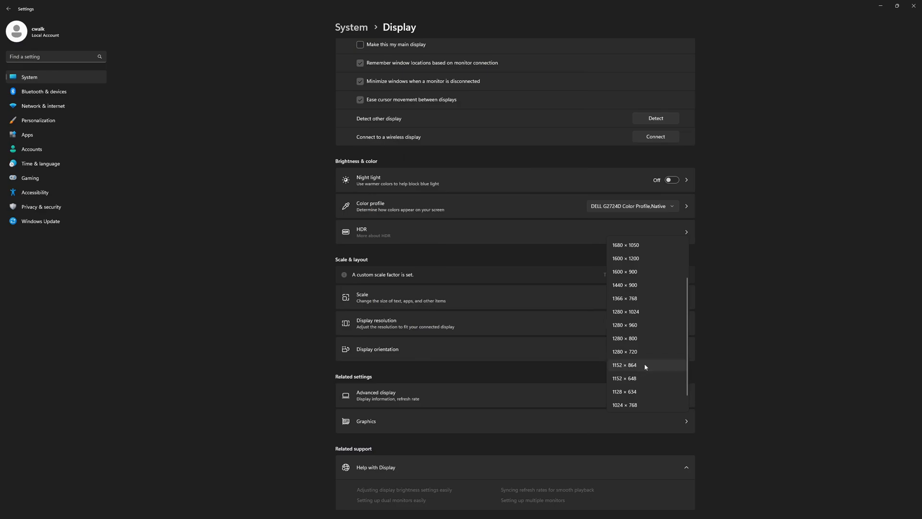
{"action": "mouse_move", "coordinate": [638, 378]}
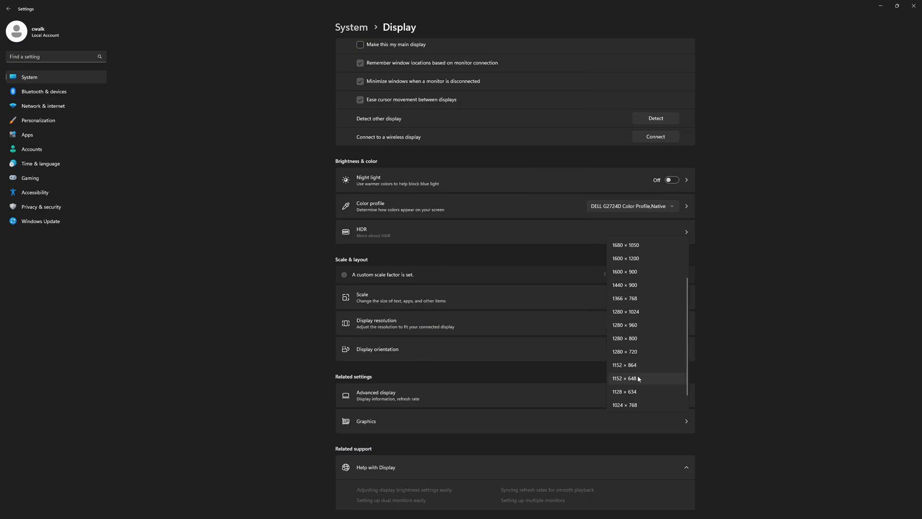
{"action": "scroll", "scroll_direction": "down", "scroll_amount": 3}
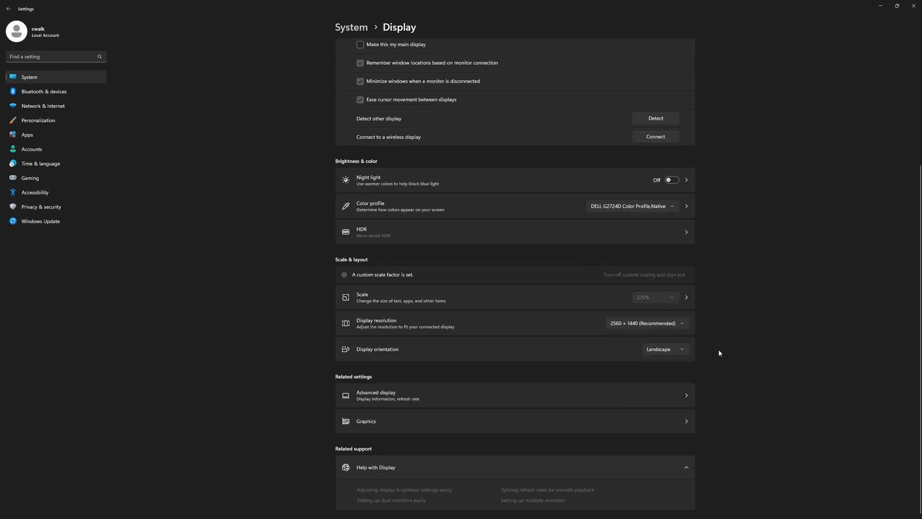
{"action": "mouse_move", "coordinate": [676, 331]}
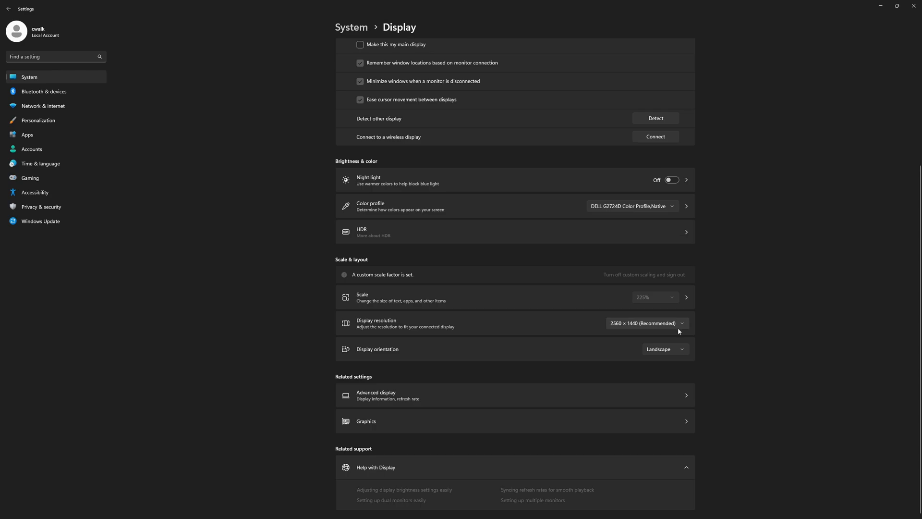
{"action": "mouse_move", "coordinate": [676, 330]}
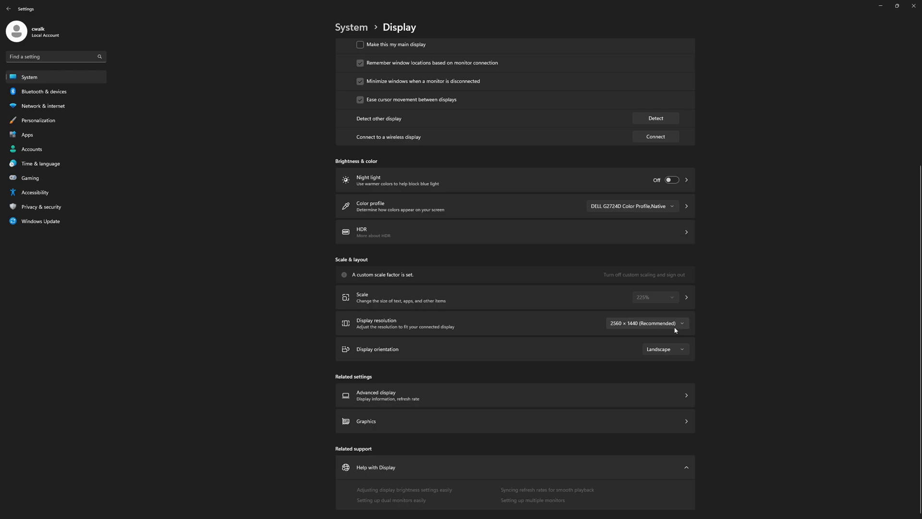
{"action": "mouse_move", "coordinate": [881, 5]}
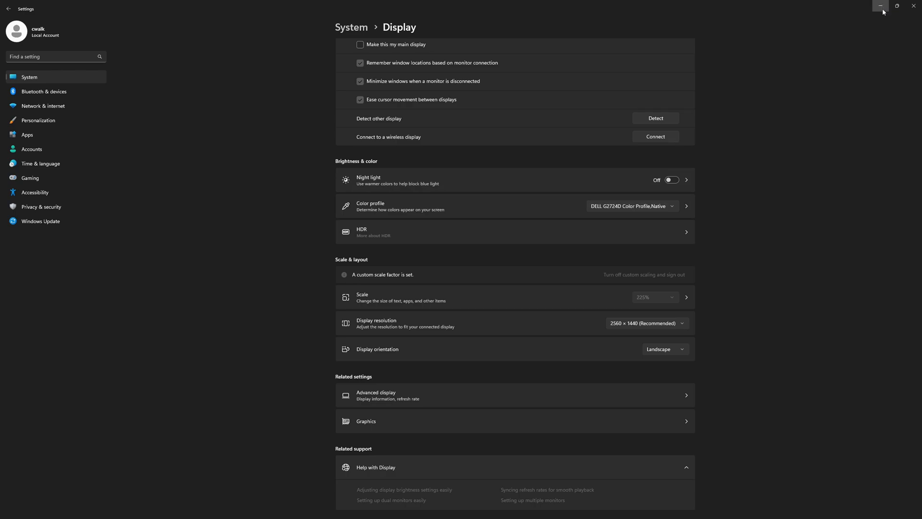
{"action": "mouse_move", "coordinate": [914, 8]}
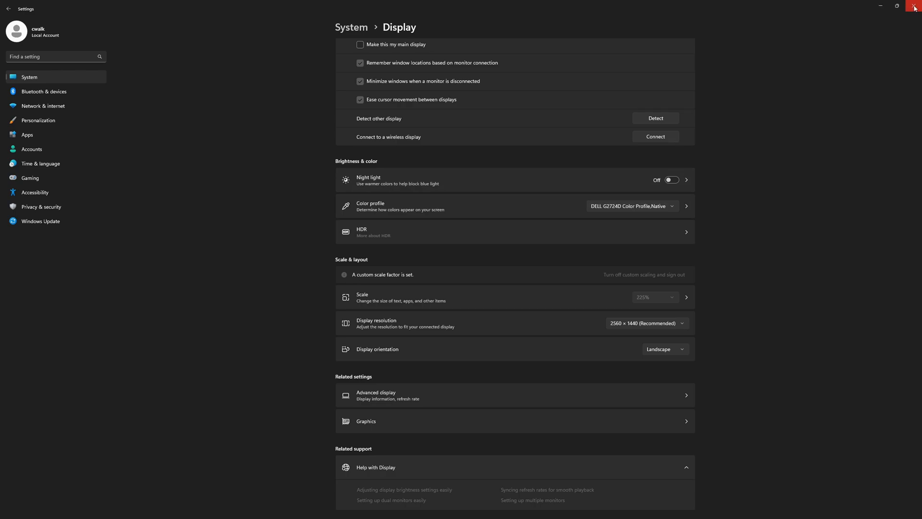
Step: Close Settings and view the Discord post 'Upscaling in Win11 via the Lossless Scaling app'
{"action": "left_click", "coordinate": [914, 6]}
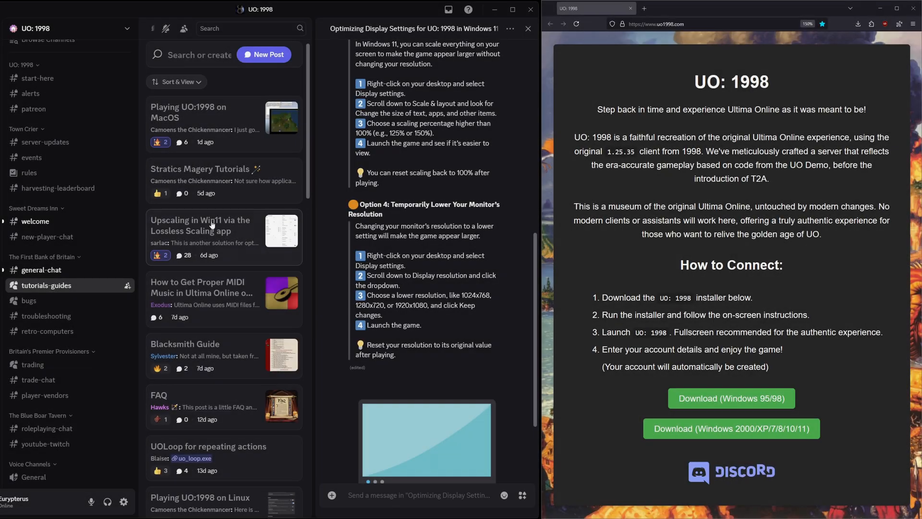
{"action": "left_click", "coordinate": [199, 235]}
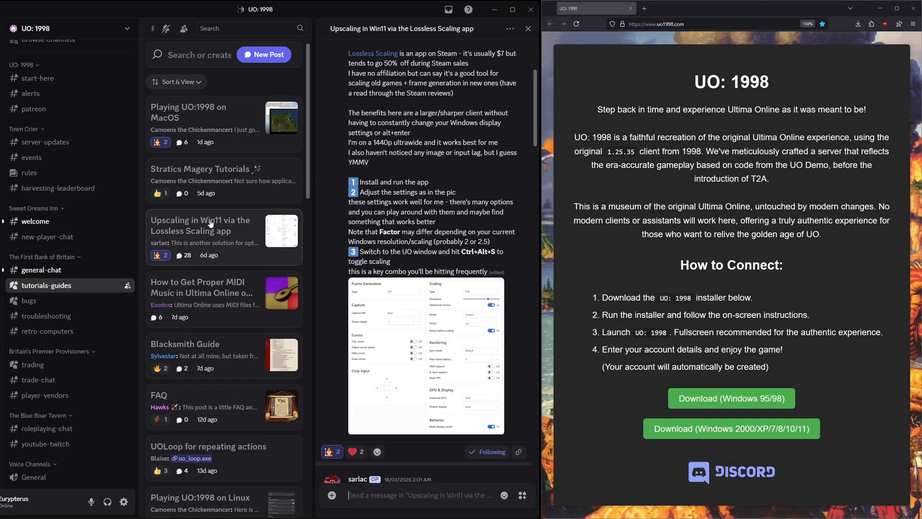
{"action": "scroll", "scroll_direction": "up", "scroll_amount": 3}
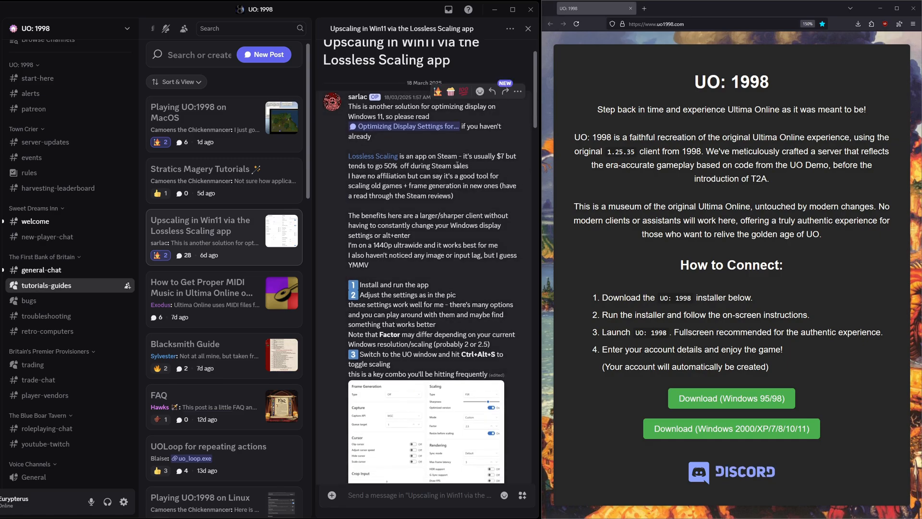
{"action": "mouse_move", "coordinate": [373, 156]}
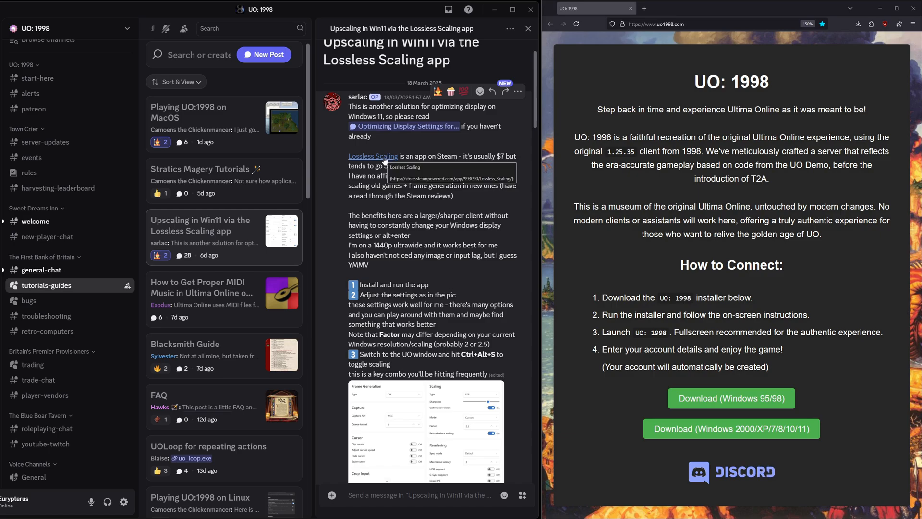
{"action": "mouse_move", "coordinate": [534, 122]}
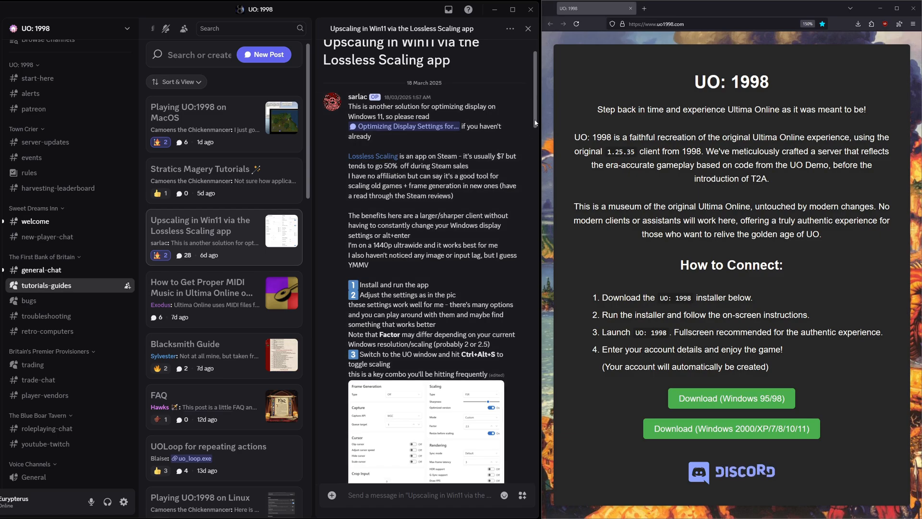
{"action": "scroll", "scroll_direction": "down", "scroll_amount": 3}
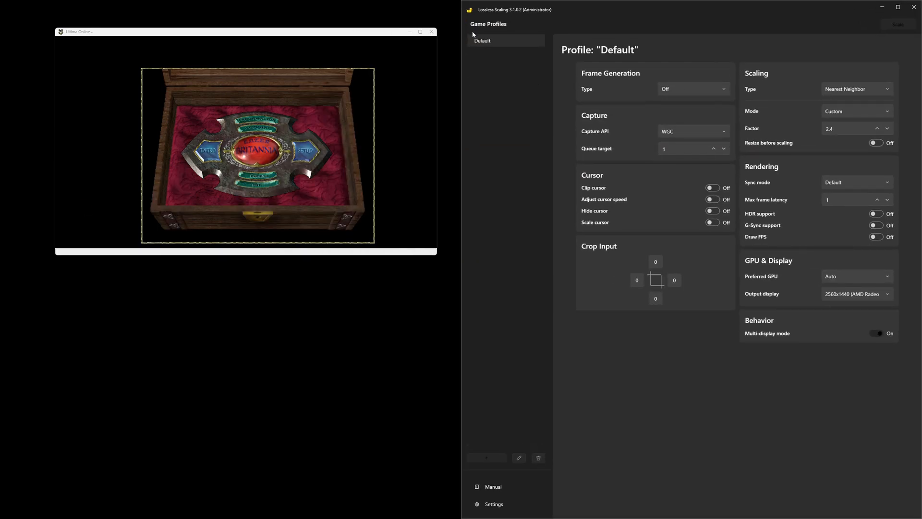
{"action": "mouse_move", "coordinate": [552, 15]}
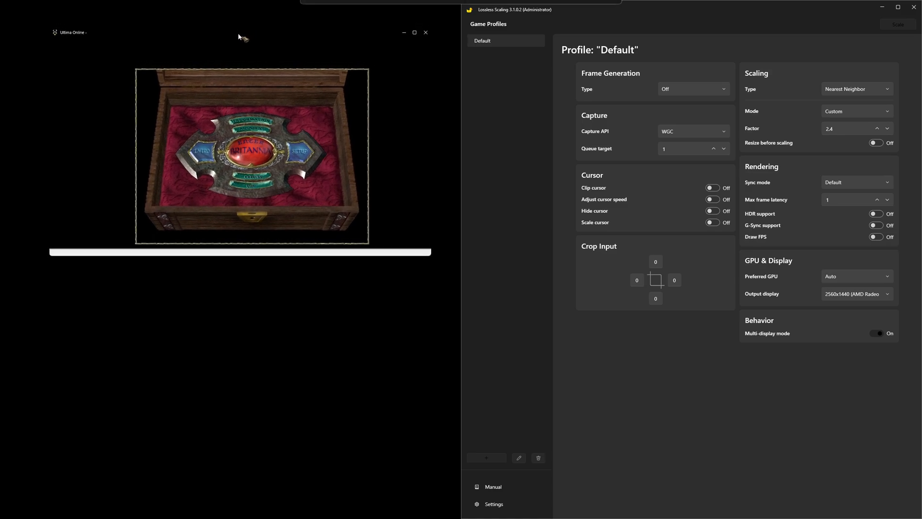
{"action": "mouse_move", "coordinate": [777, 81]}
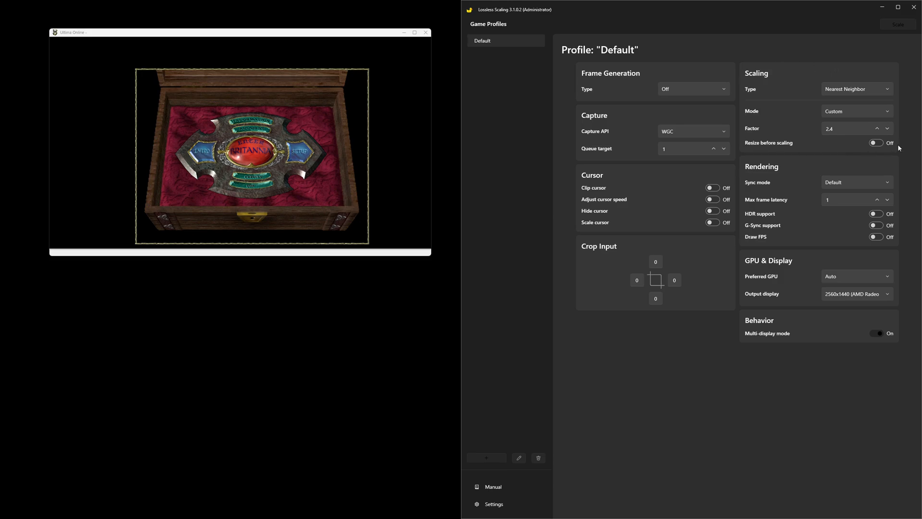
Step: Change Lossless Scaling's scaling type to FSR, keeping the 2.4 factor
{"action": "left_click", "coordinate": [856, 89]}
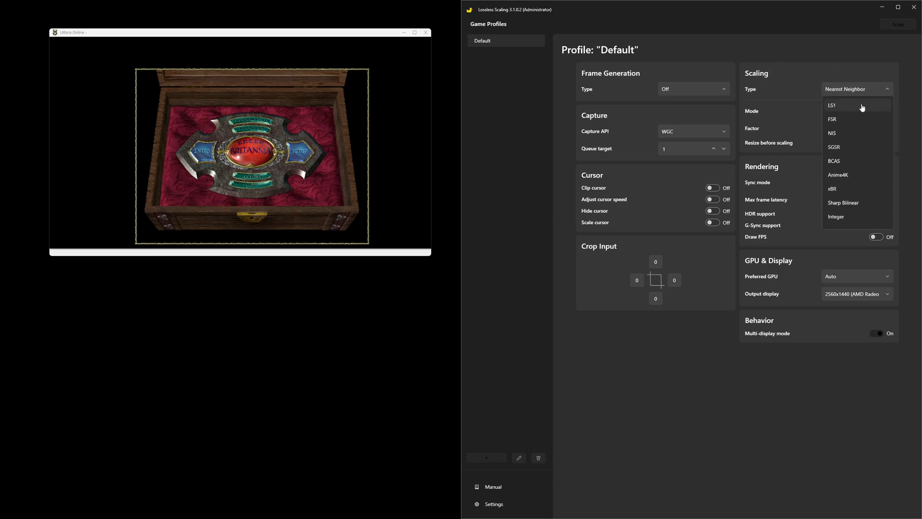
{"action": "left_click", "coordinate": [833, 119]}
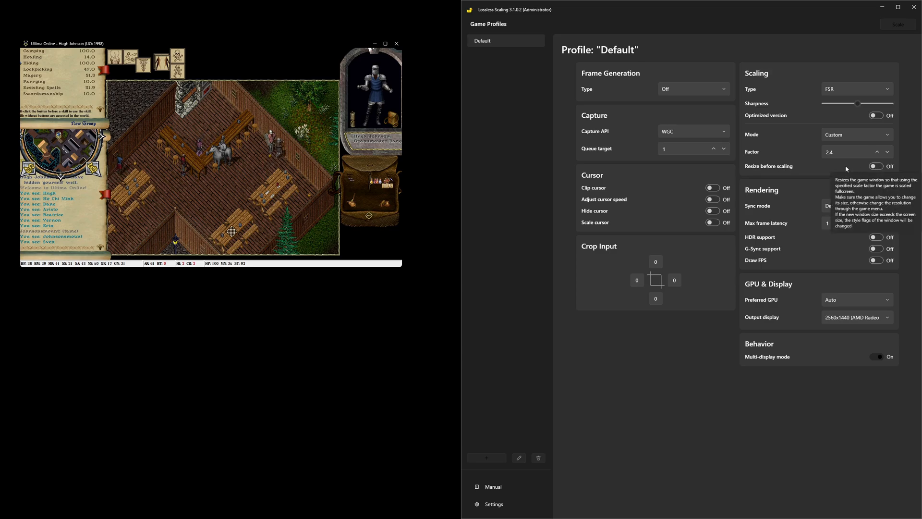
{"action": "mouse_move", "coordinate": [757, 154]}
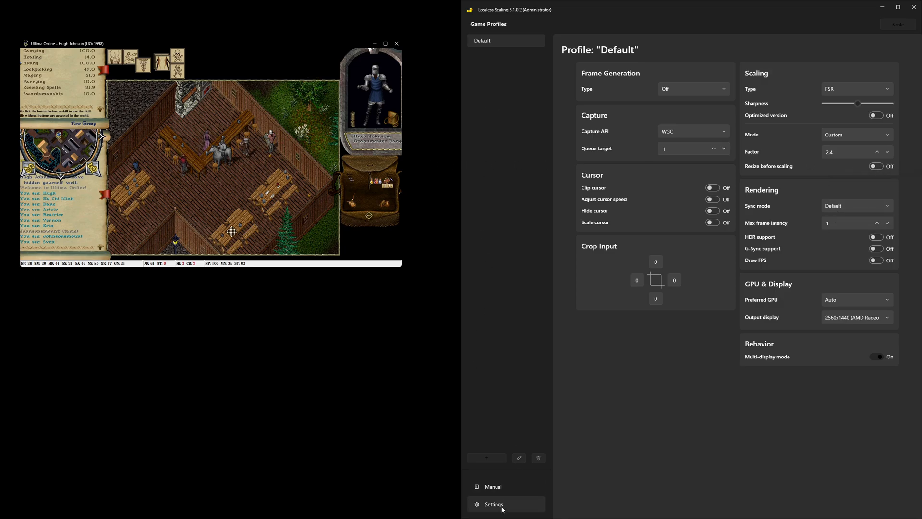
Step: Open Lossless Scaling's general settings, leaving the Default profile at FSR 2.4
{"action": "left_click", "coordinate": [493, 504]}
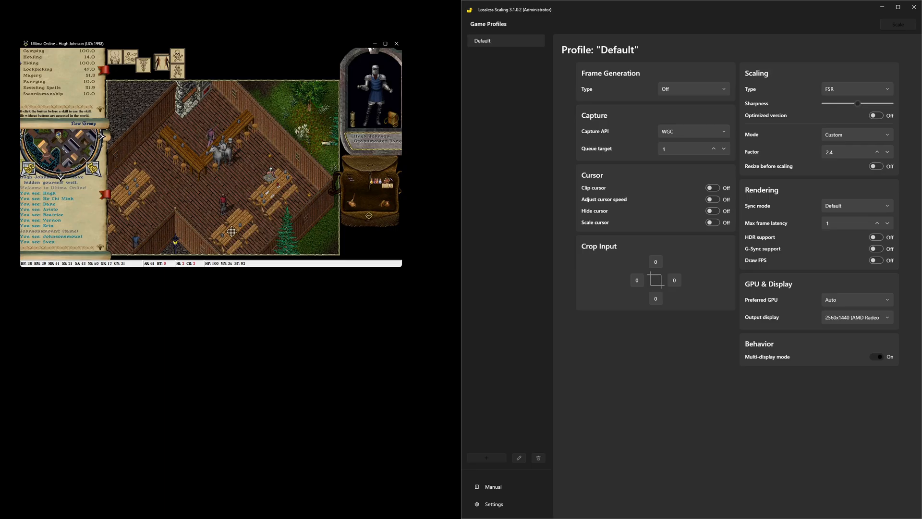
{"action": "mouse_move", "coordinate": [865, 92]}
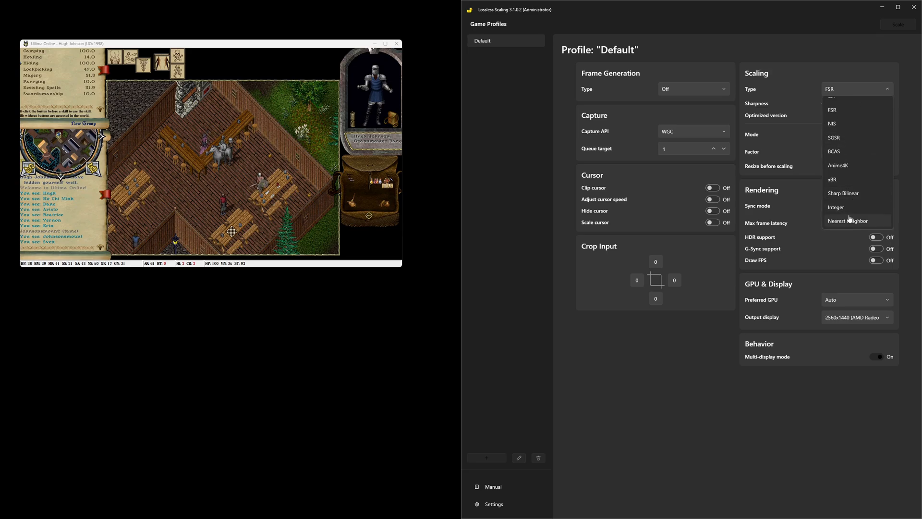
Step: Set the Default profile's scaling type back to Nearest Neighbor at factor 2.4
{"action": "scroll", "scroll_direction": "up", "scroll_amount": 3}
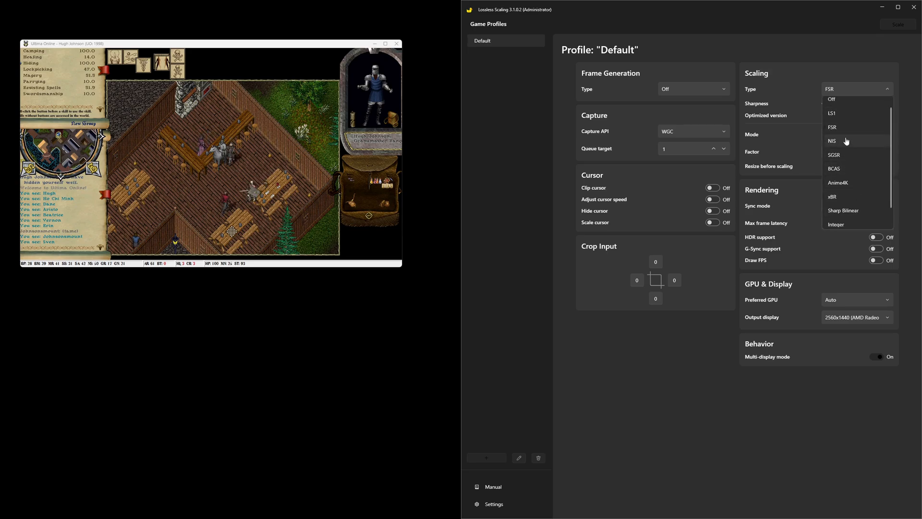
{"action": "scroll", "scroll_direction": "down", "scroll_amount": 3}
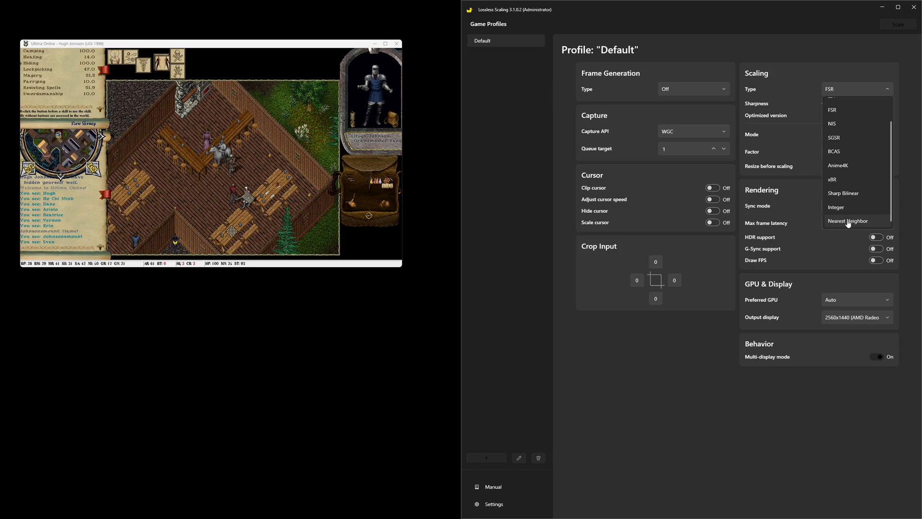
{"action": "left_click", "coordinate": [848, 221]}
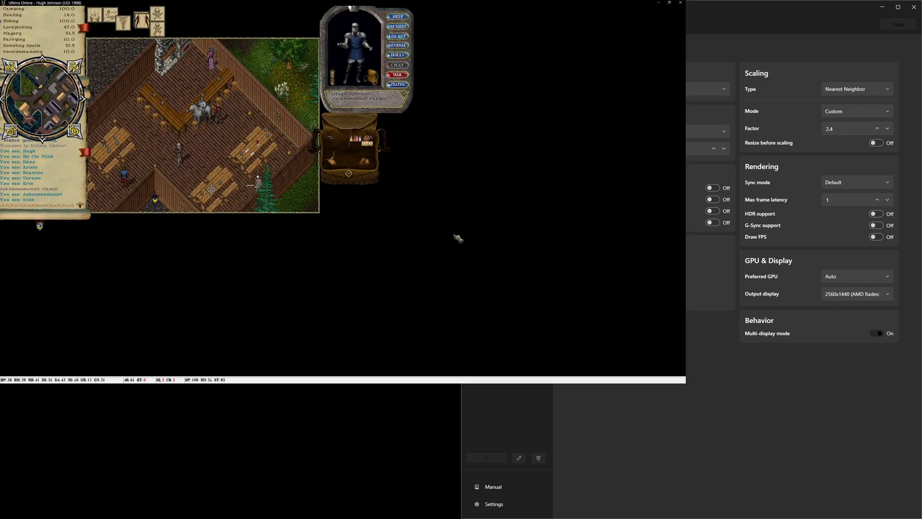
{"action": "mouse_move", "coordinate": [400, 249]}
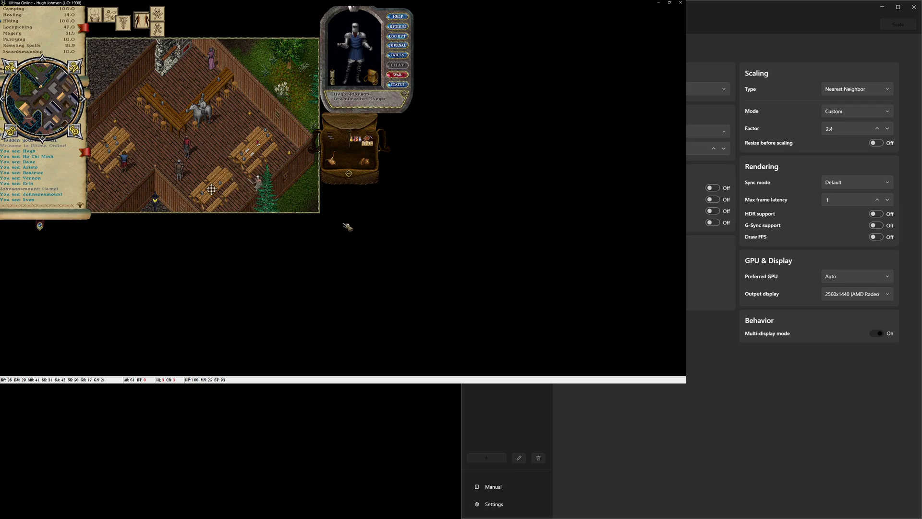
{"action": "mouse_move", "coordinate": [498, 122]}
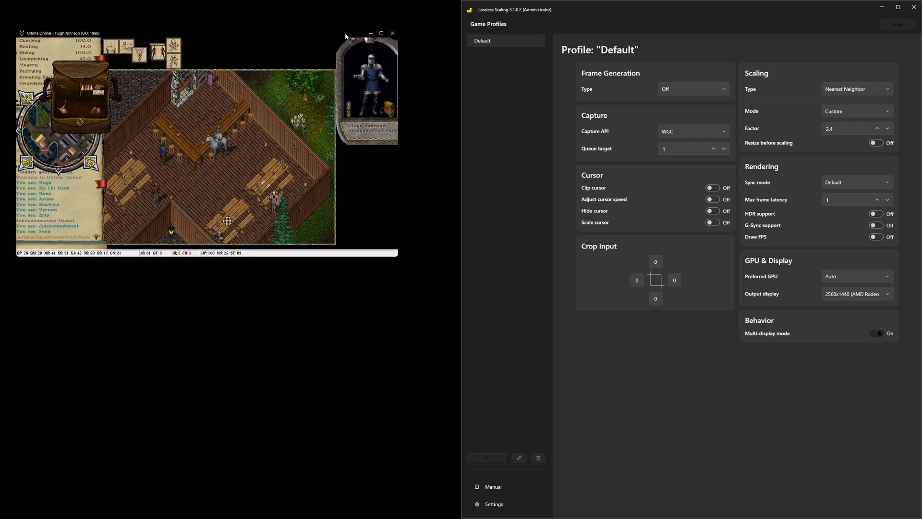
{"action": "mouse_move", "coordinate": [372, 168]}
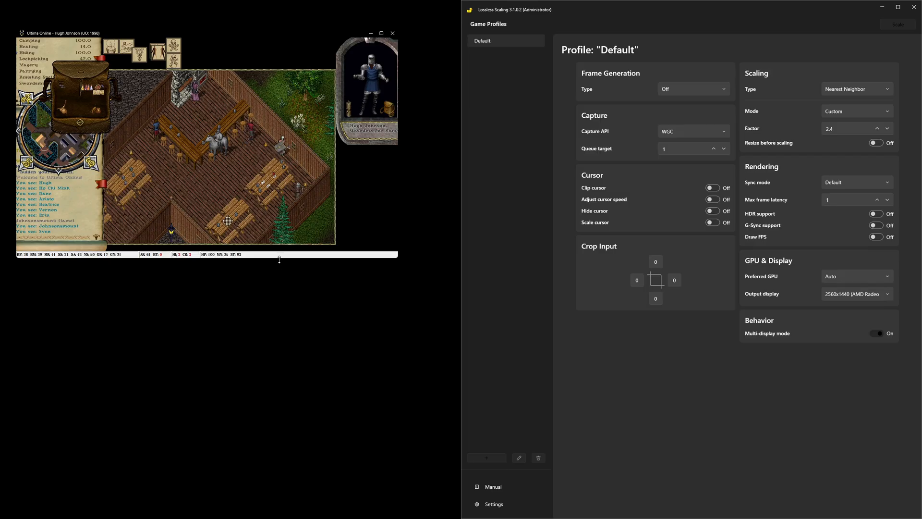
Step: Grab the backpack gump in the unscaled Ultima Online window to move it top-left
{"action": "left_click", "coordinate": [380, 33]}
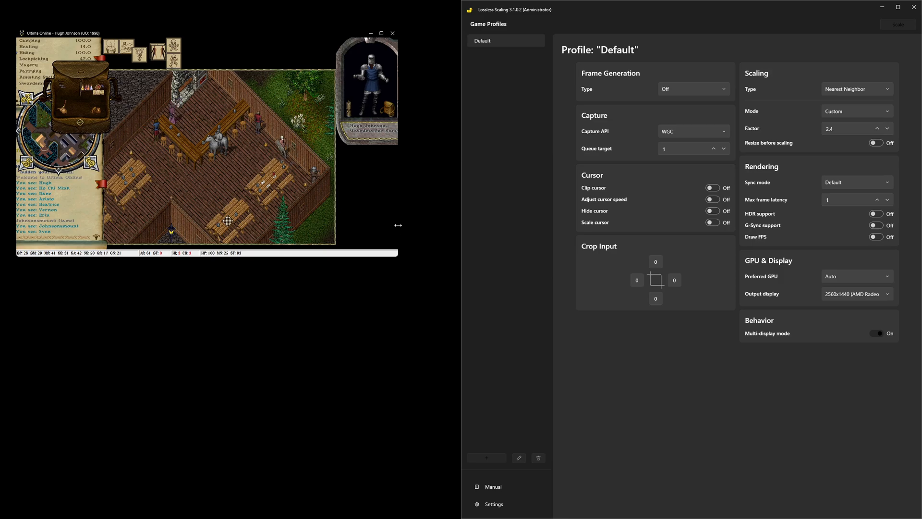
Step: Widen the Ultima Online game window from its right border
{"action": "left_click", "coordinate": [367, 89]}
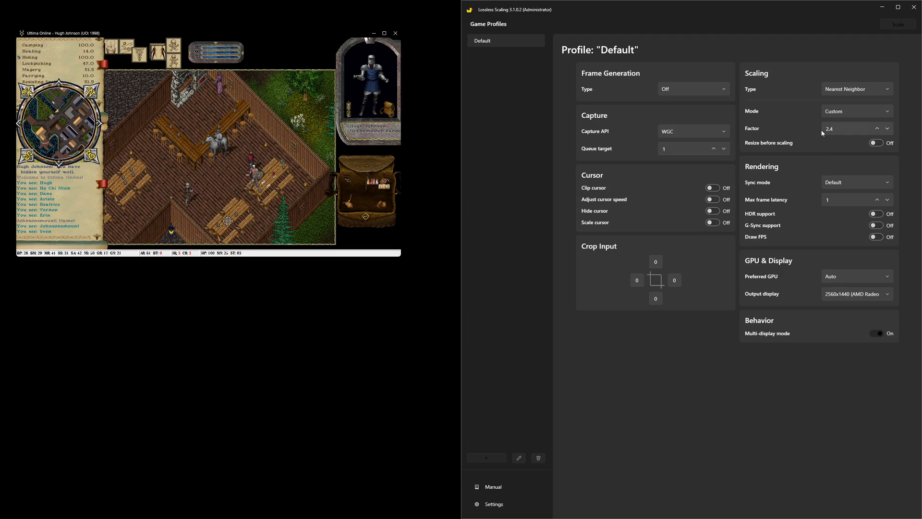
Step: Replace the Factor value 2.4 with 2.6 and click away to apply
{"action": "left_click", "coordinate": [846, 129]}
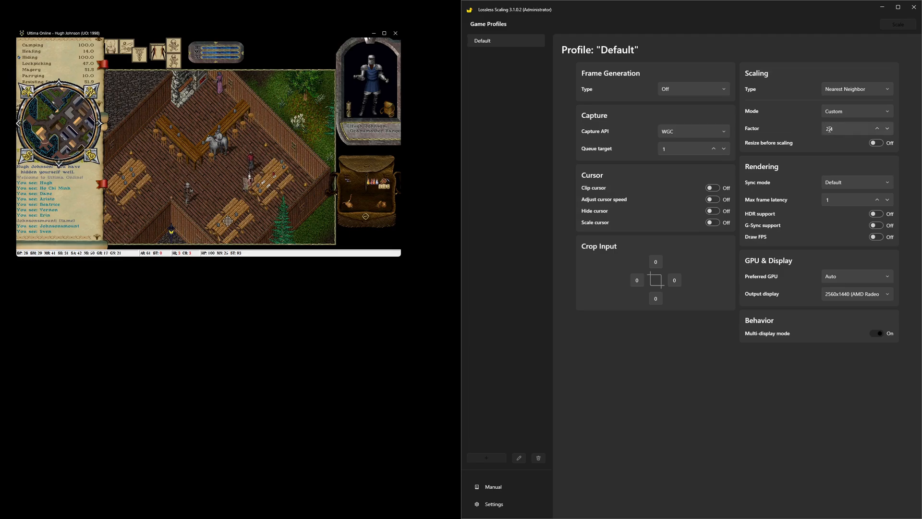
{"action": "left_click", "coordinate": [847, 129]}
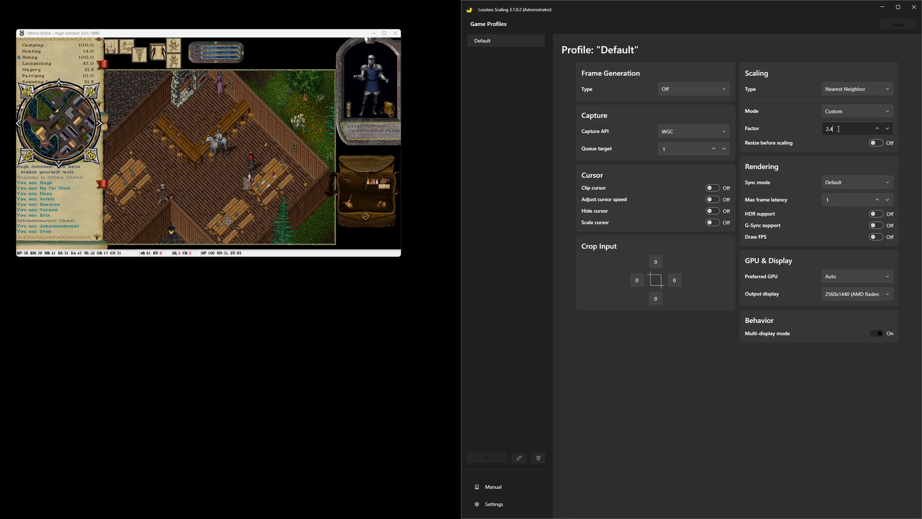
{"action": "mouse_move", "coordinate": [833, 131]}
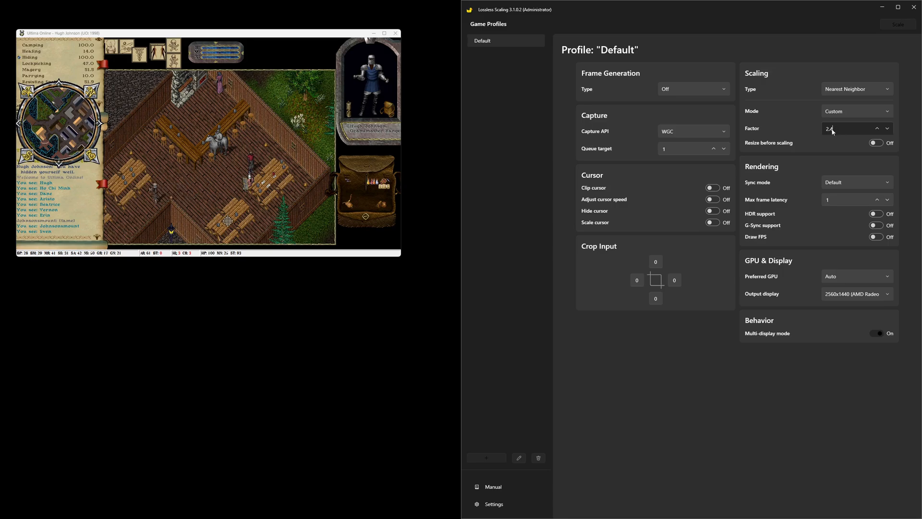
{"action": "left_click", "coordinate": [878, 131]}
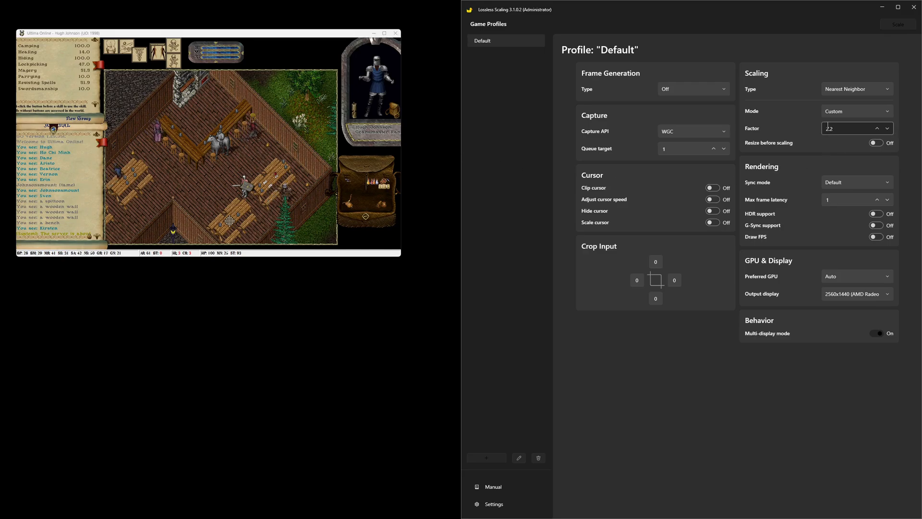
{"action": "left_click", "coordinate": [877, 125]}
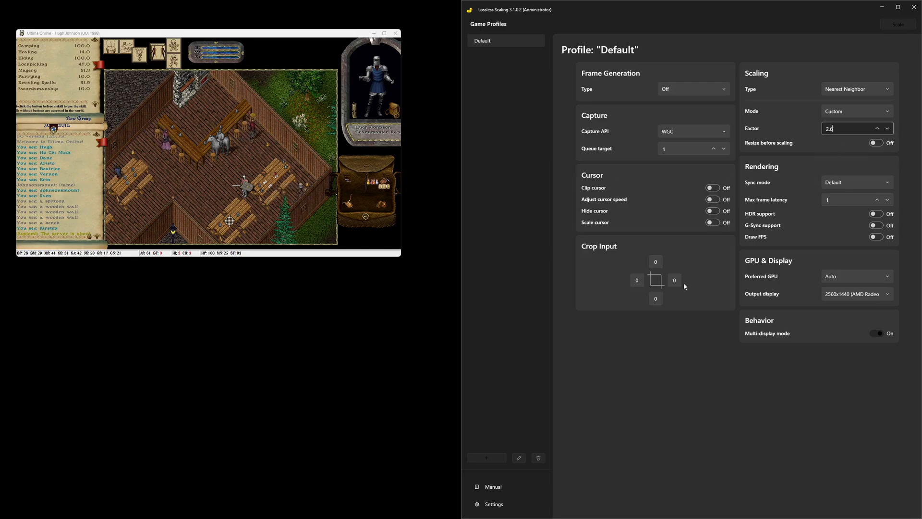
{"action": "left_click", "coordinate": [897, 24]}
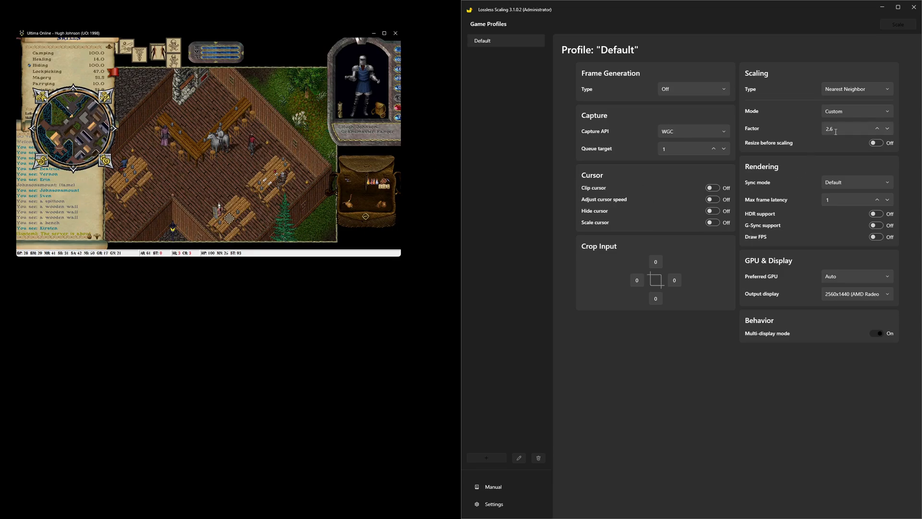
{"action": "left_click", "coordinate": [889, 131]}
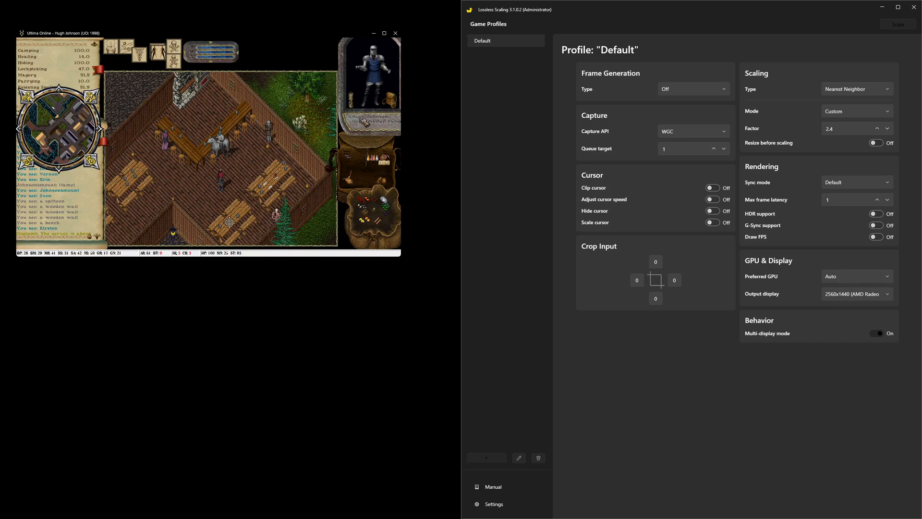
{"action": "left_click", "coordinate": [370, 71]}
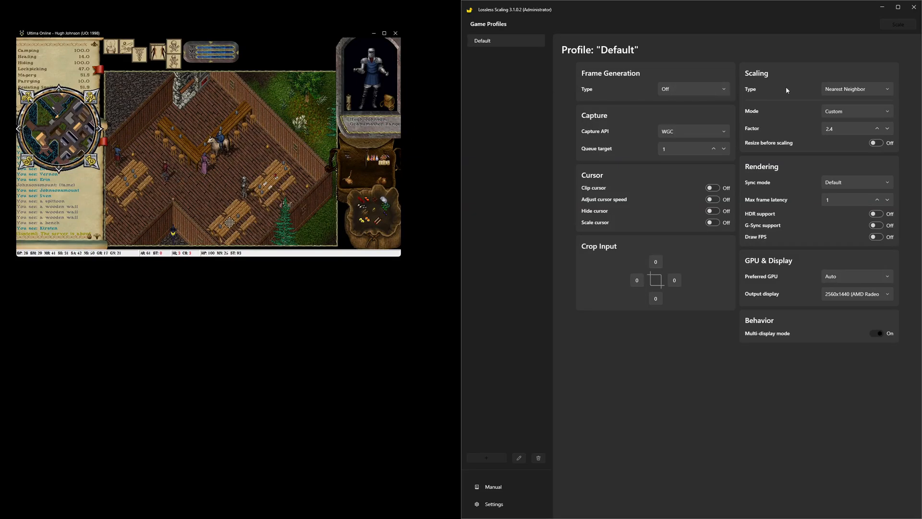
Step: Pick FSR from the scaling Type dropdown, revealing the Sharpness slider
{"action": "left_click", "coordinate": [856, 89]}
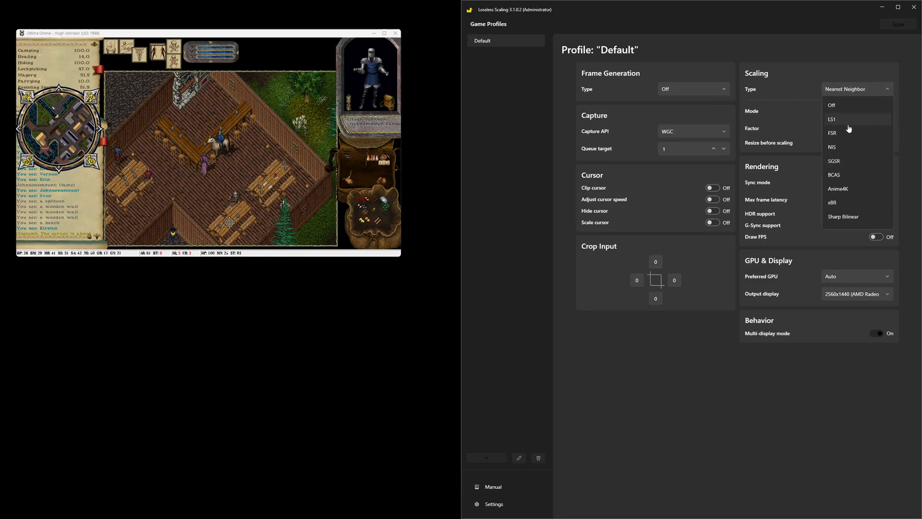
{"action": "left_click", "coordinate": [832, 132]}
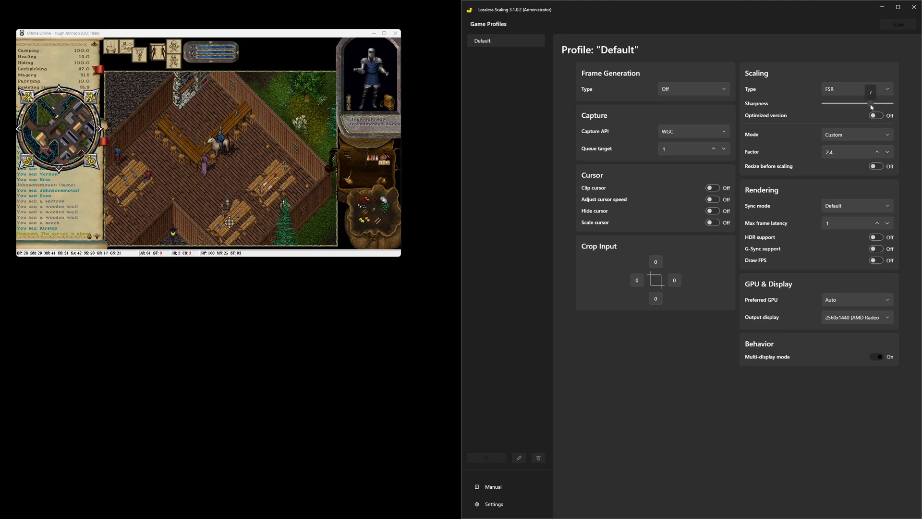